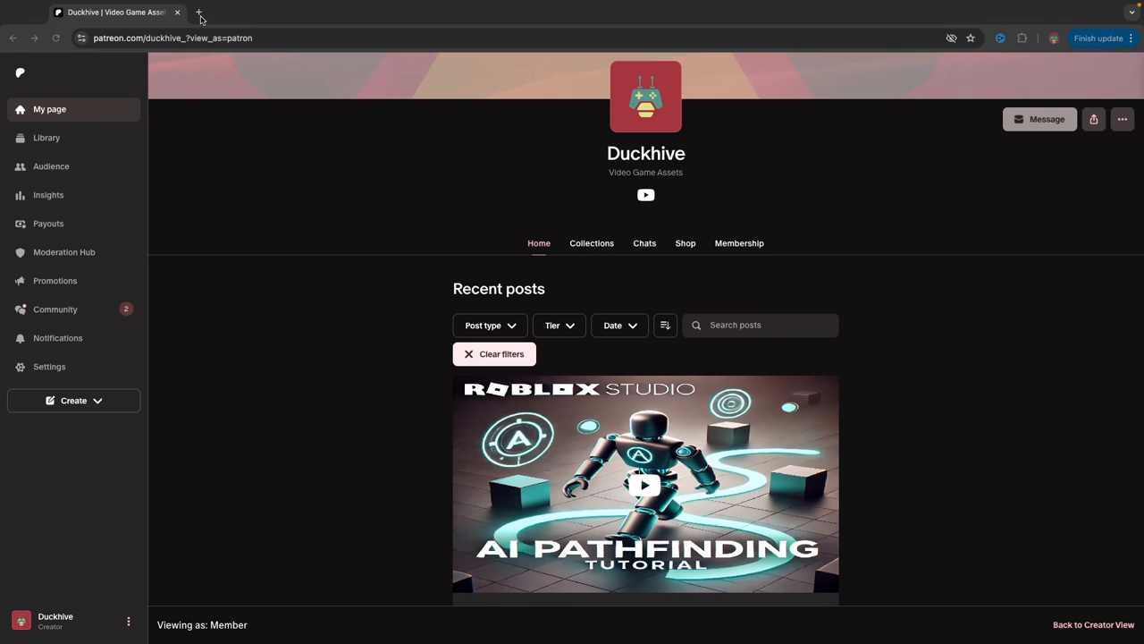
pyautogui.moveTo(201, 12)
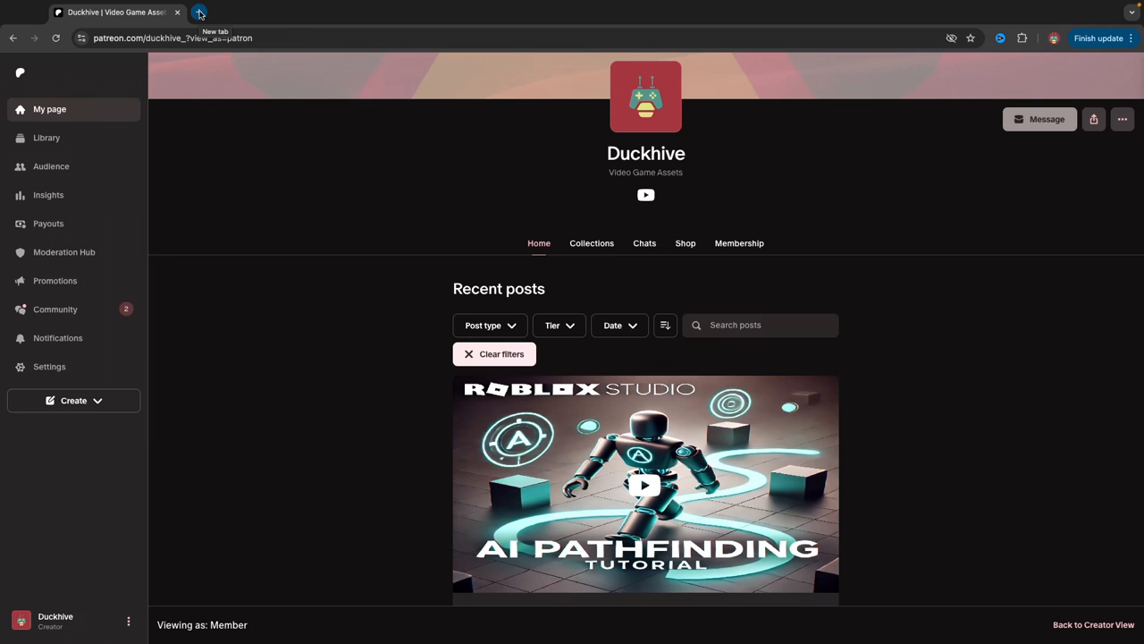
# Step: Open a new Chrome tab to search for 'roblox studio download'
pyautogui.click(198, 13)
pyautogui.write('roblox studio download')
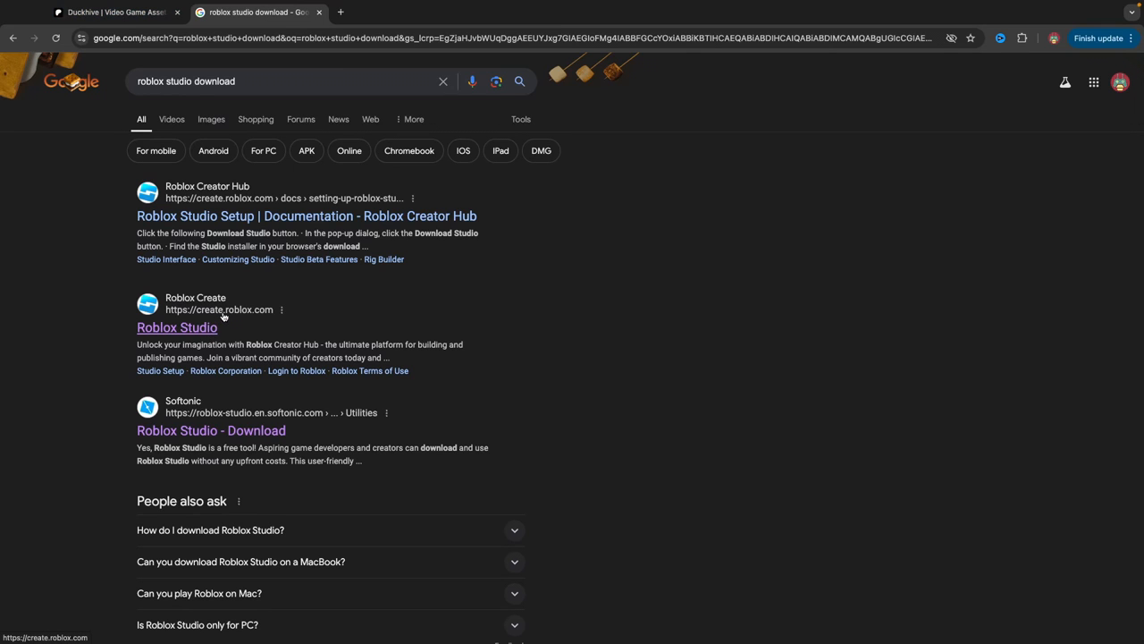
# Step: Download the Roblox Studio installer from its Creator Hub page
pyautogui.click(176, 327)
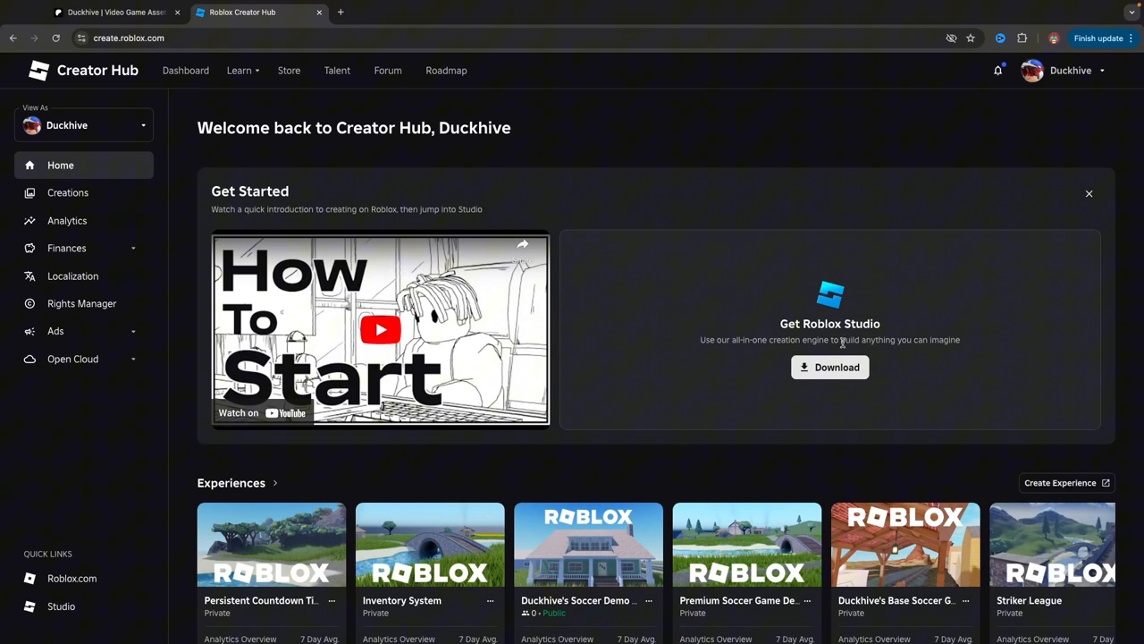
pyautogui.click(830, 367)
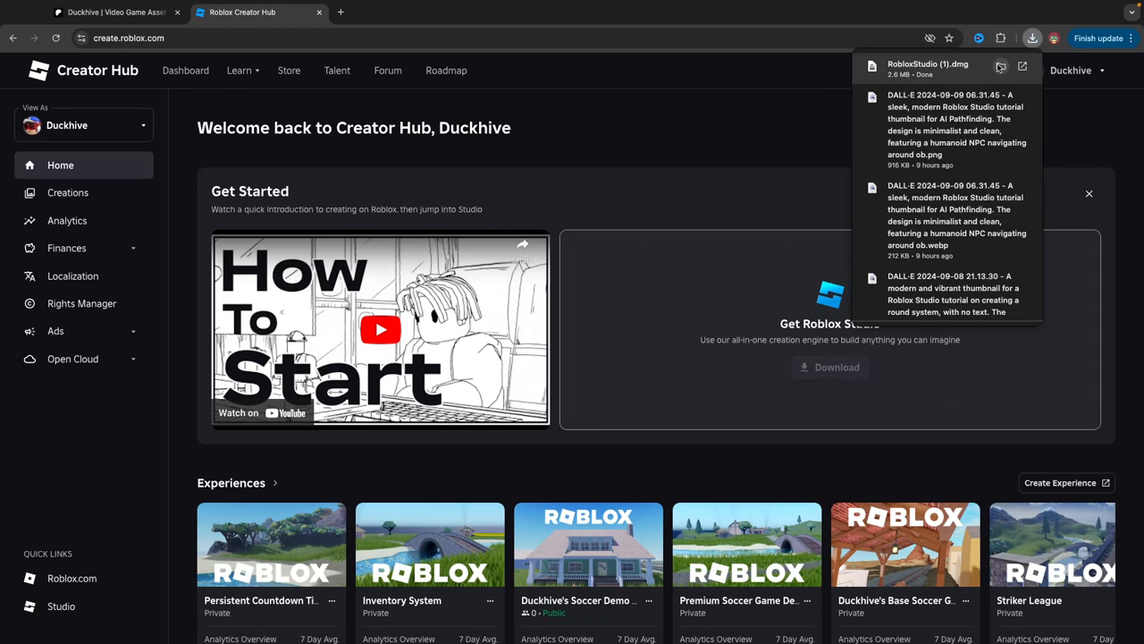
pyautogui.moveTo(999, 66)
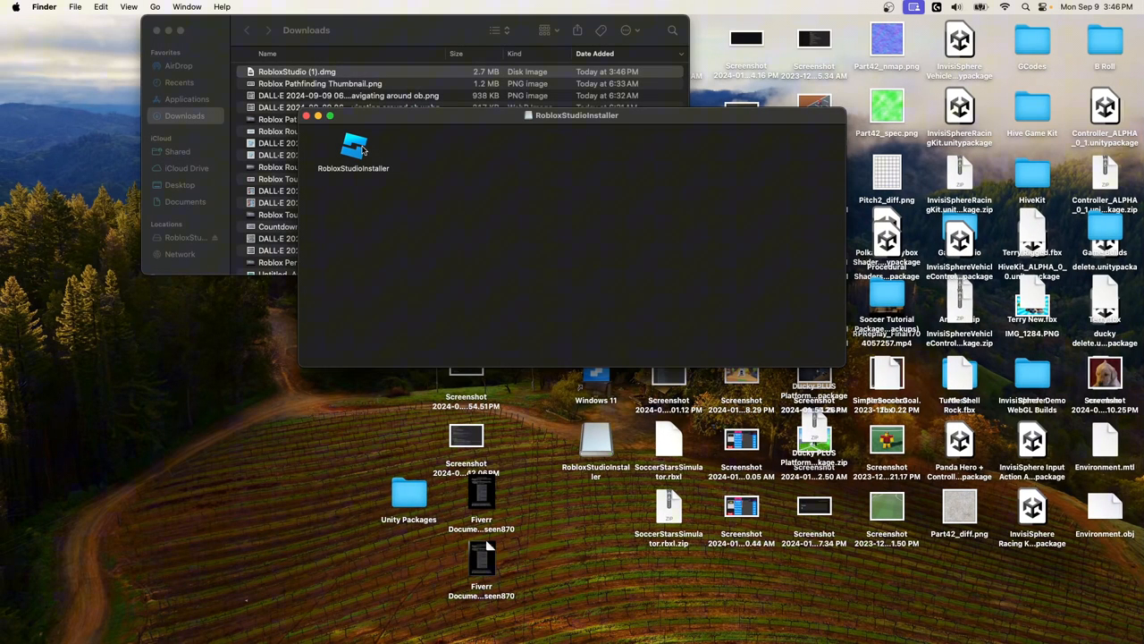
# Step: Launch RobloxStudioInstaller from the disk image and approve the security prompt
pyautogui.doubleClick(352, 147)
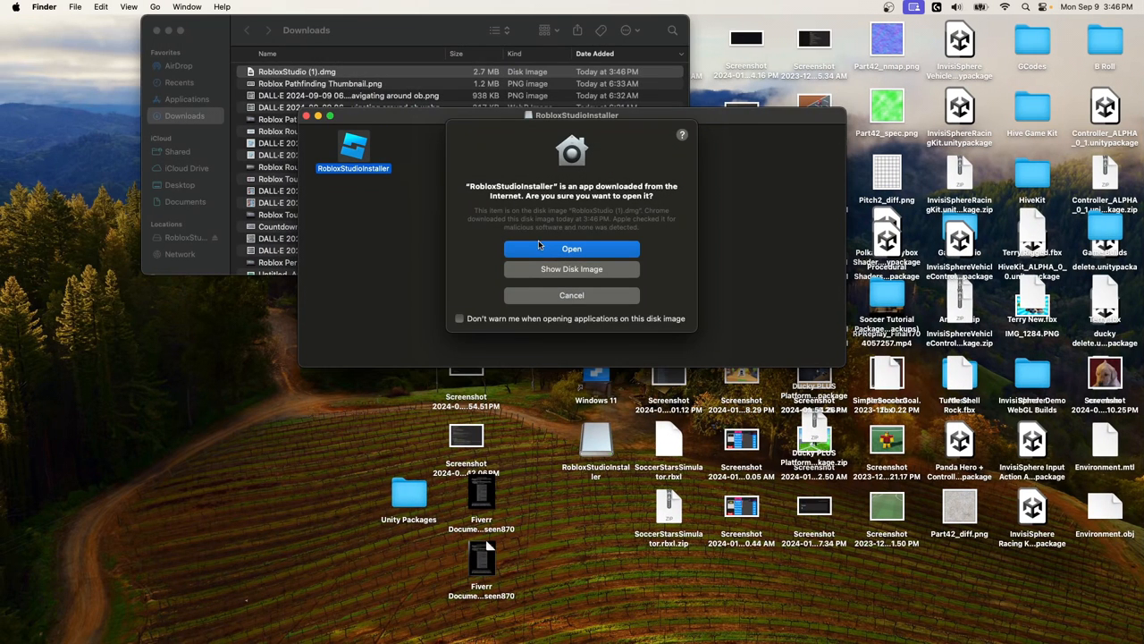
pyautogui.click(571, 248)
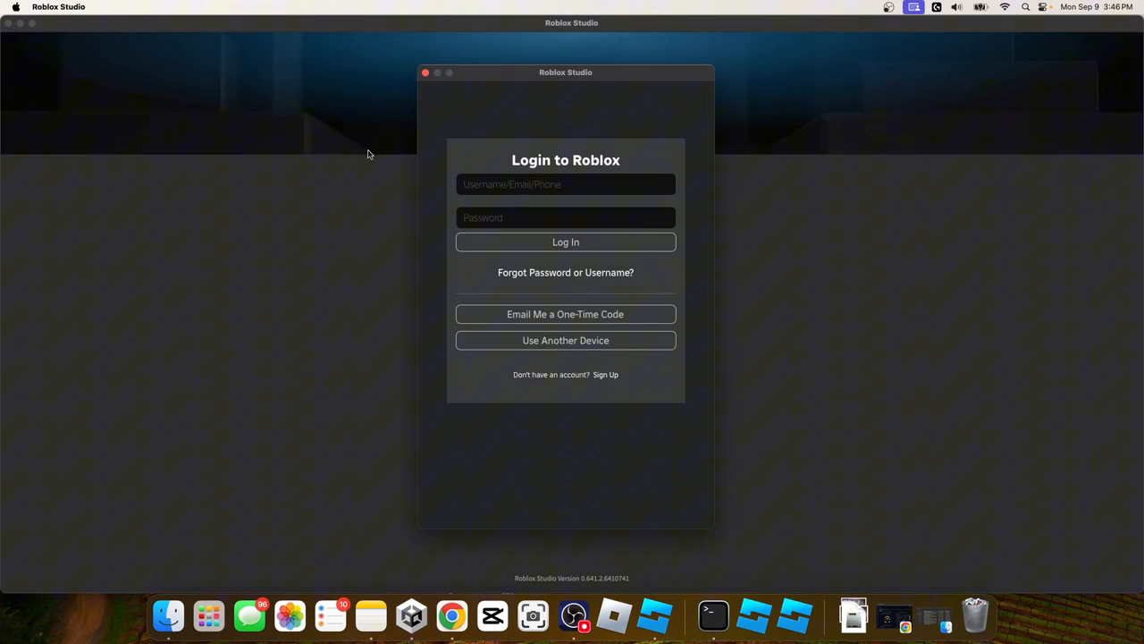
# Step: Enter the username 'cuckh' using the autofill suggestion and submit the login
pyautogui.click(565, 184)
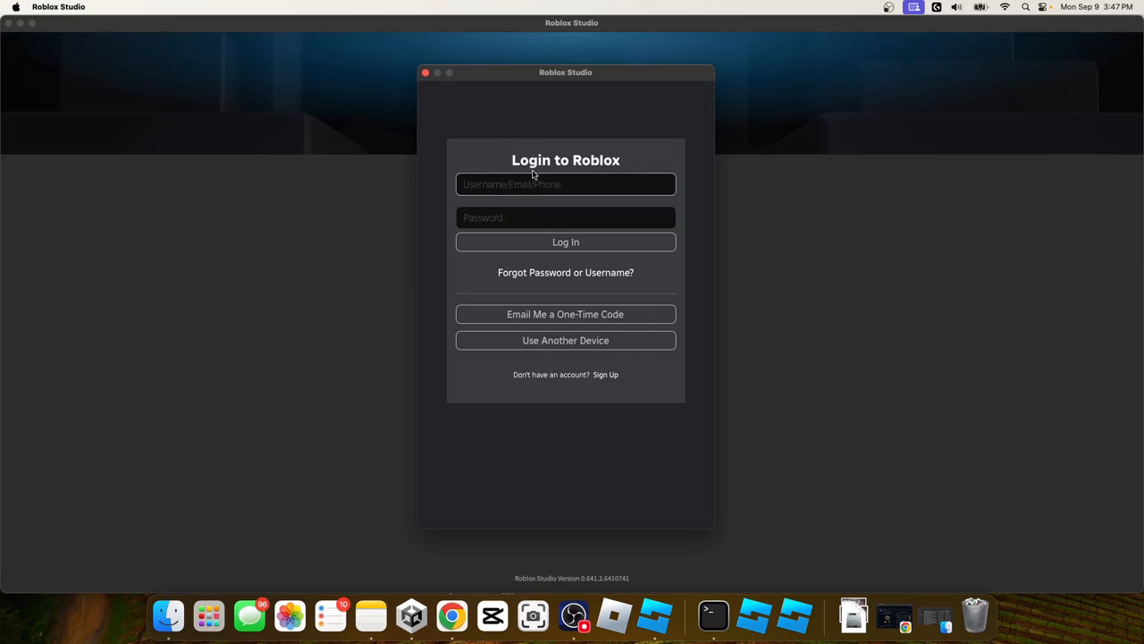
pyautogui.click(565, 185)
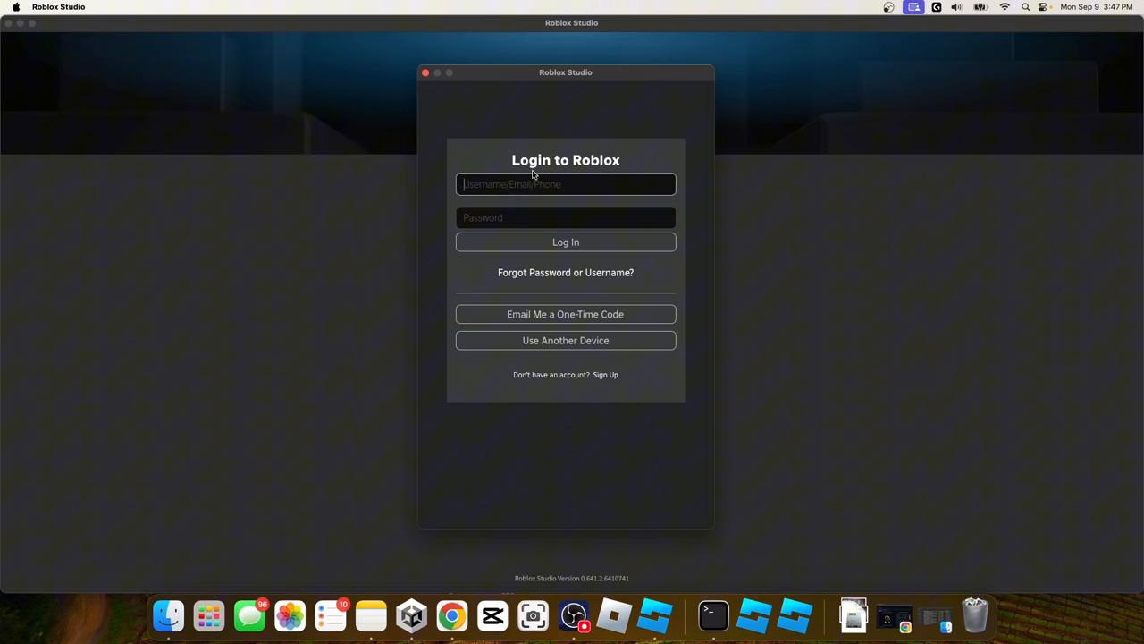
pyautogui.moveTo(605, 379)
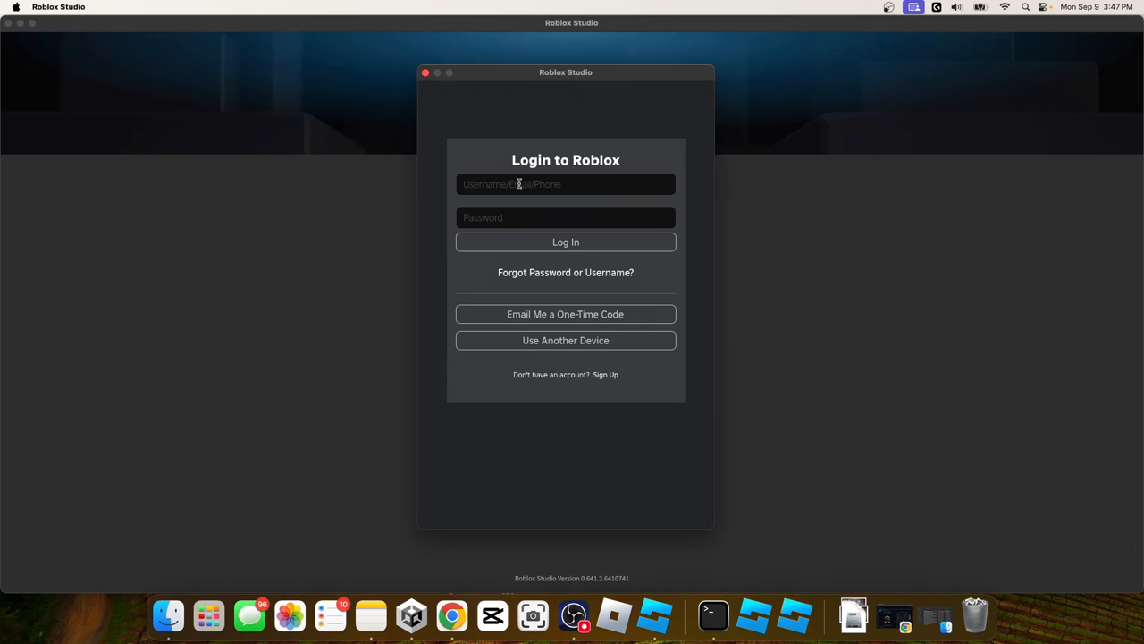
pyautogui.write('c')
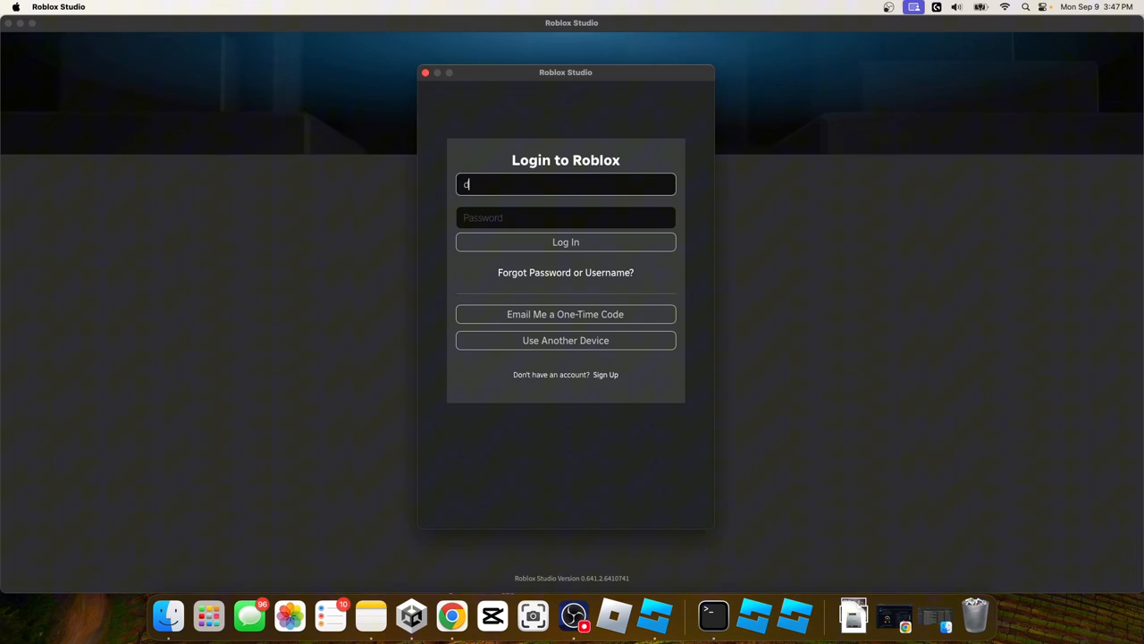
pyautogui.write('uckhive')
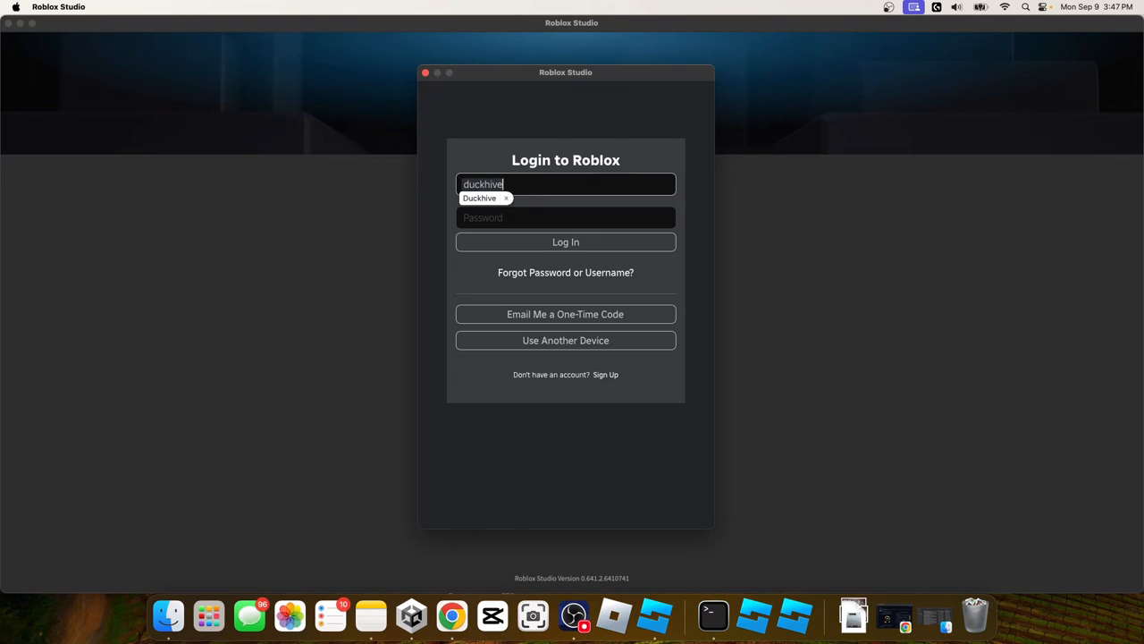
pyautogui.click(565, 217)
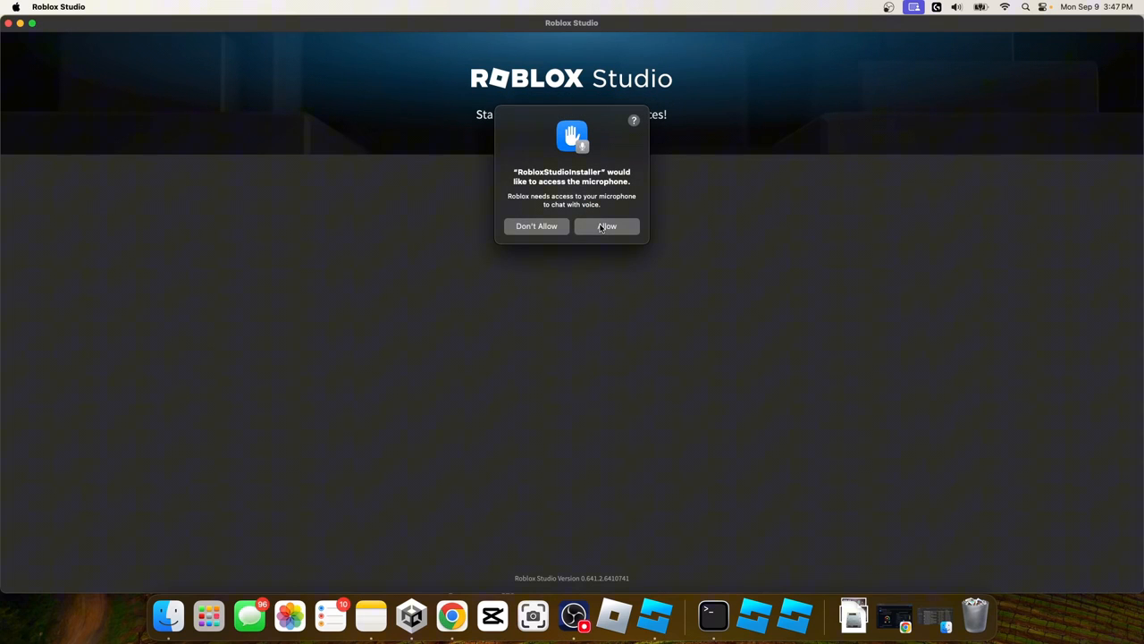
# Step: Allow microphone access and ignore the AutoSave recovery files
pyautogui.click(606, 225)
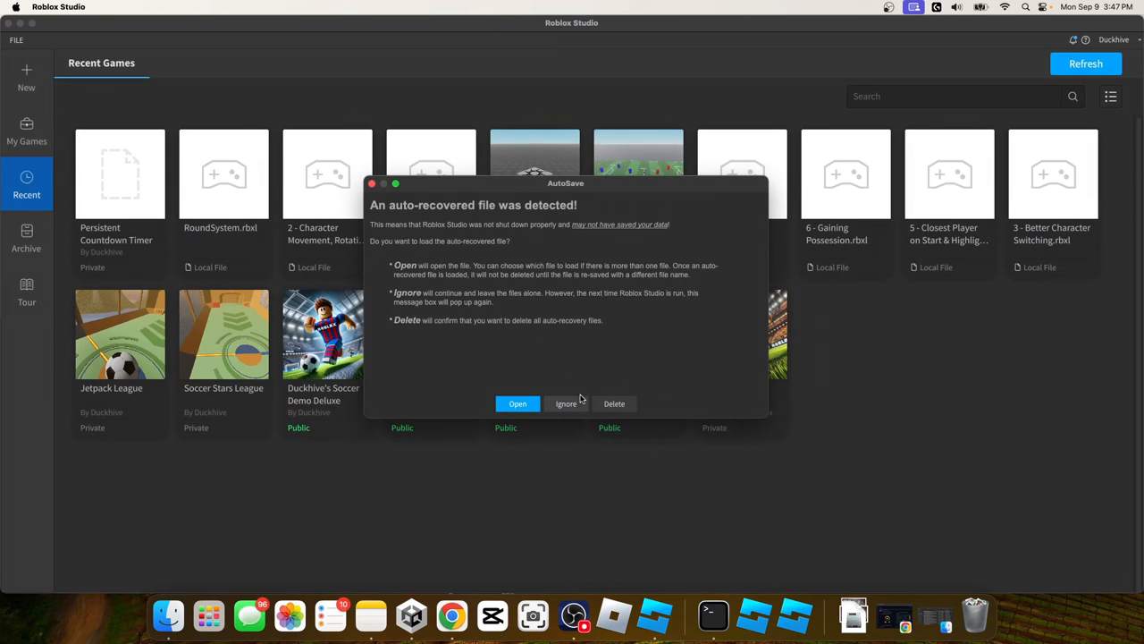
pyautogui.click(565, 403)
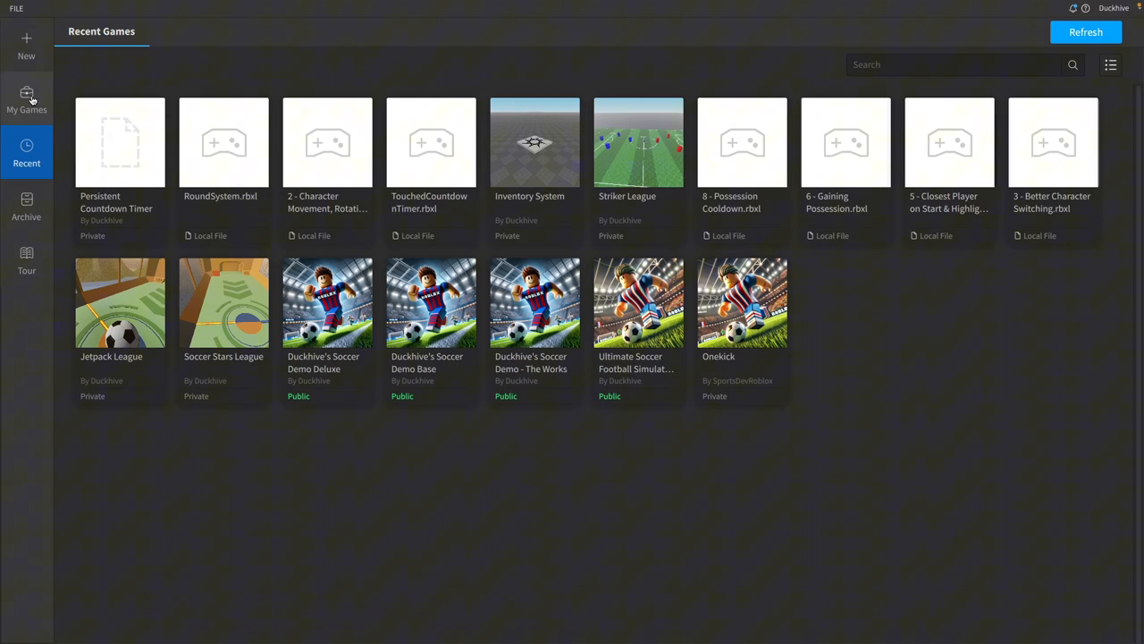
pyautogui.moveTo(28, 49)
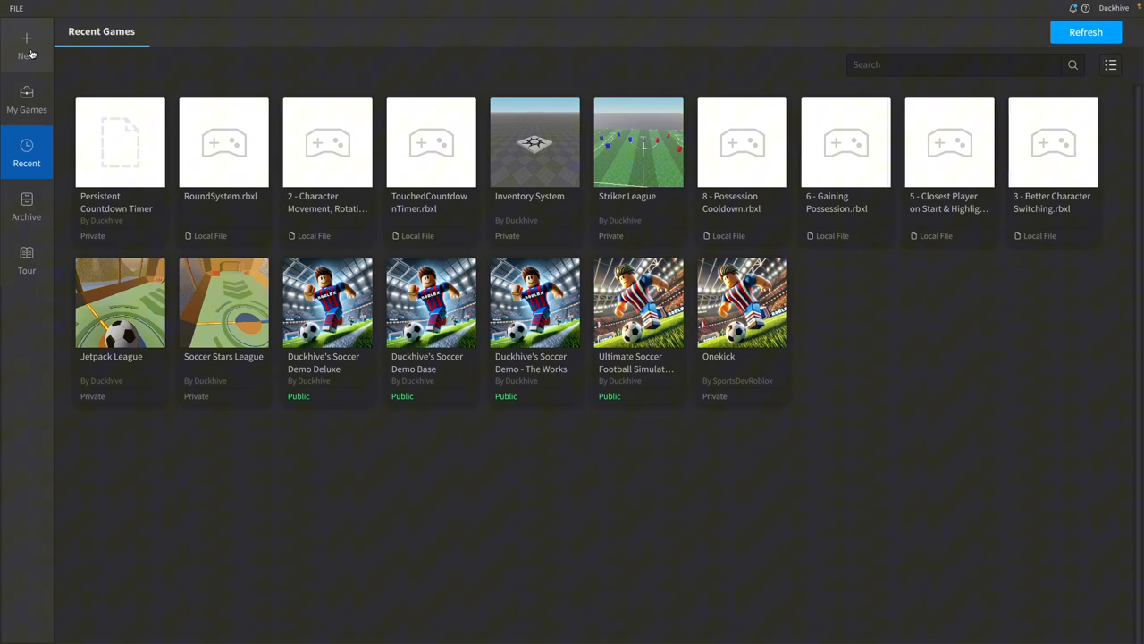
# Step: Create a new place from the Baseplate template
pyautogui.click(30, 45)
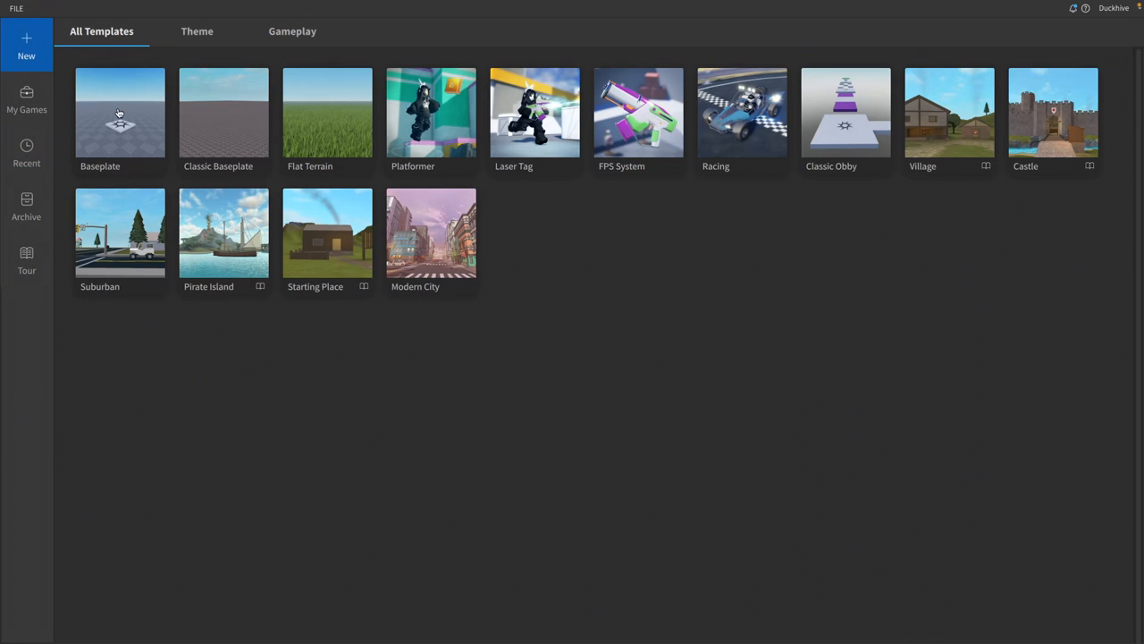
pyautogui.moveTo(237, 119)
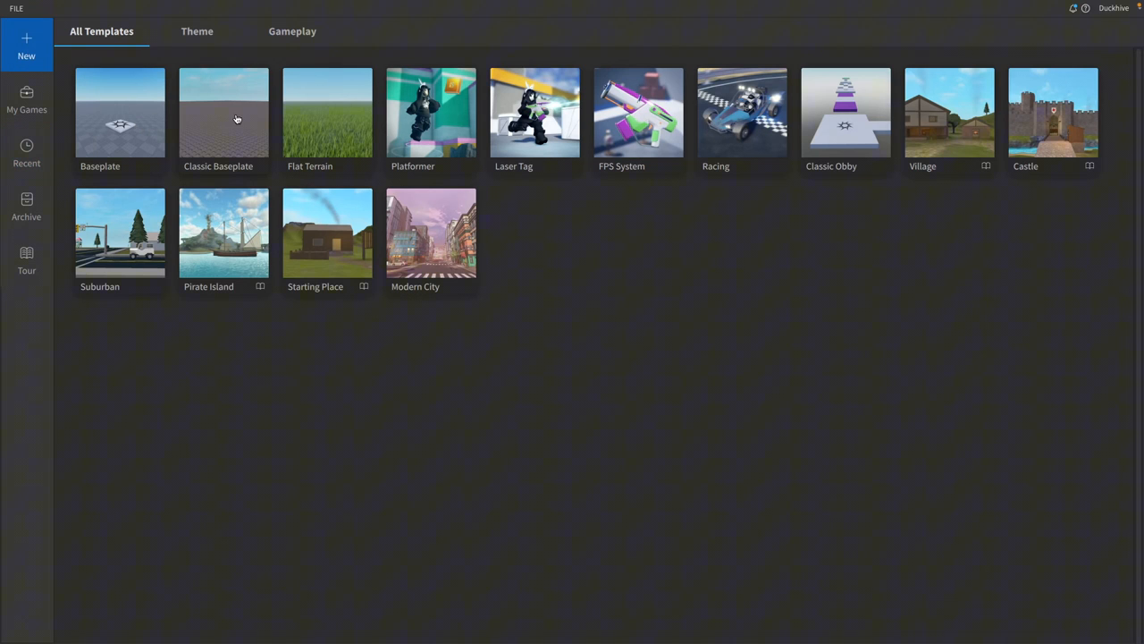
pyautogui.moveTo(535, 143)
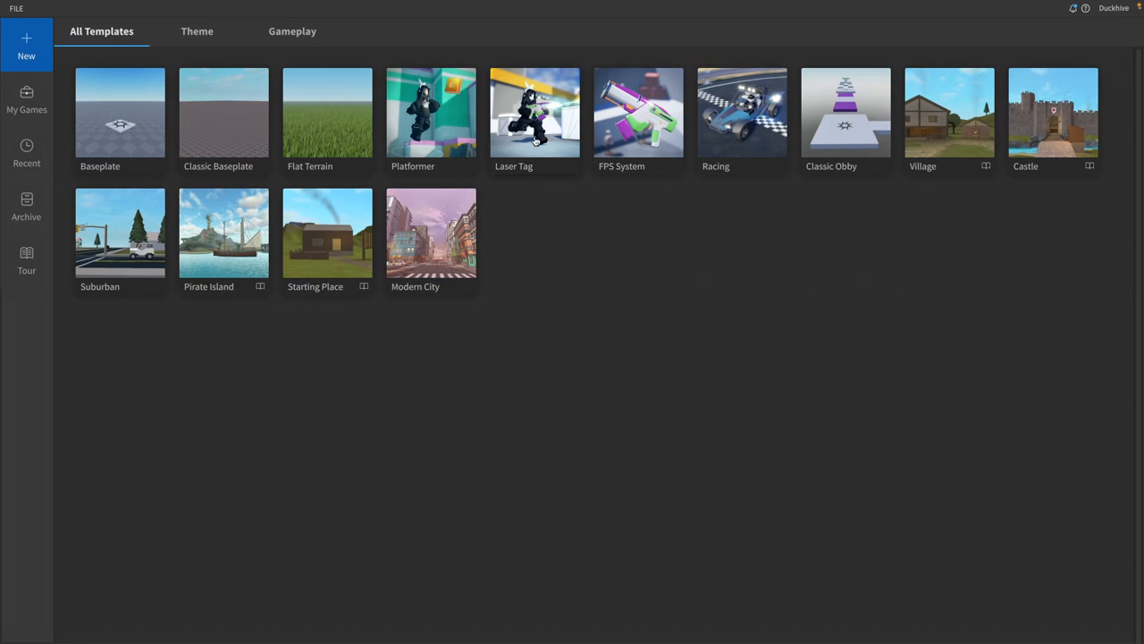
pyautogui.moveTo(623, 128)
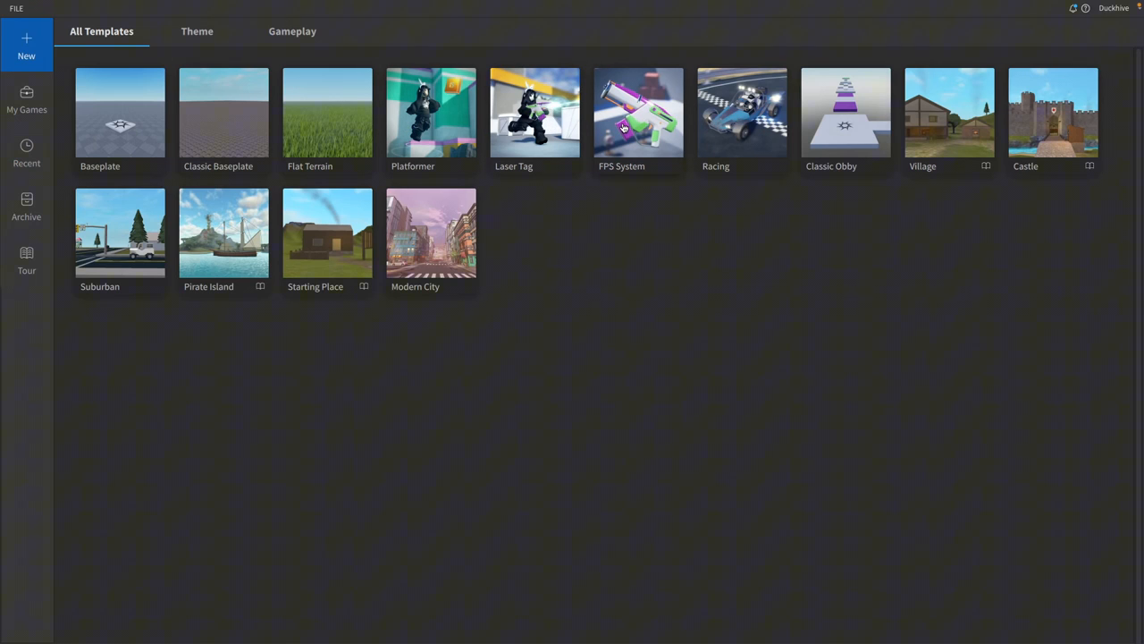
pyautogui.moveTo(735, 130)
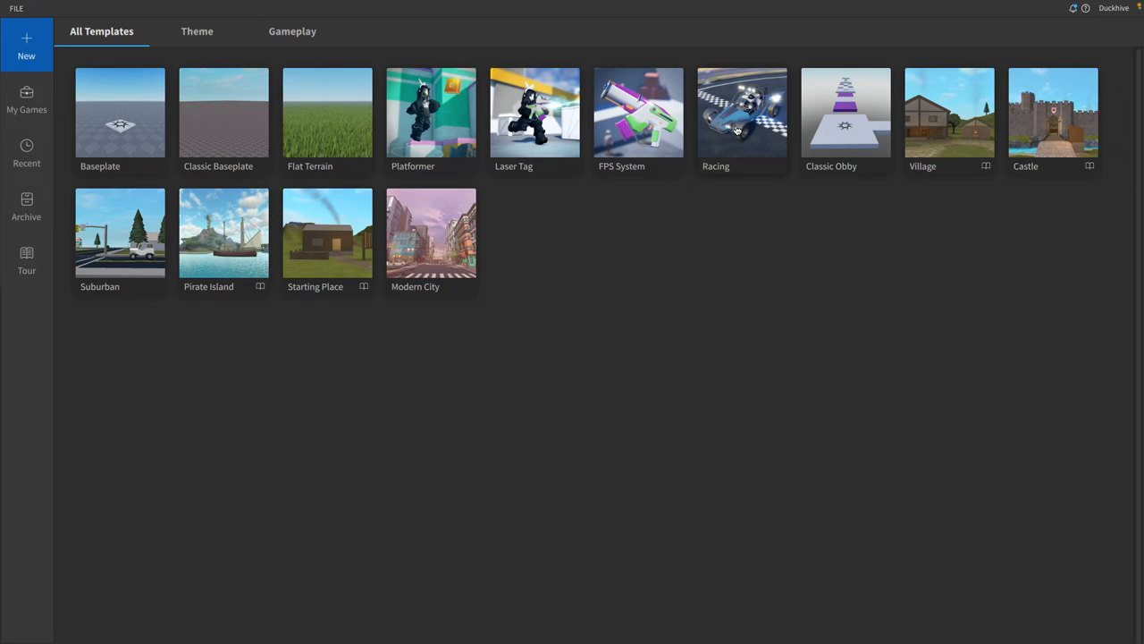
pyautogui.moveTo(203, 103)
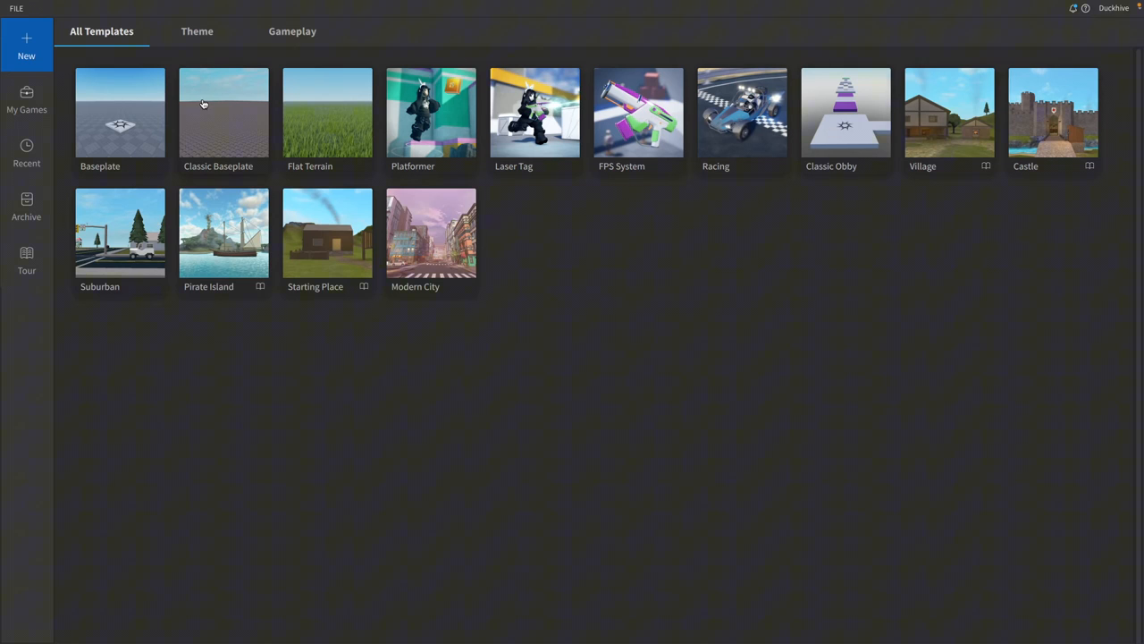
pyautogui.moveTo(118, 144)
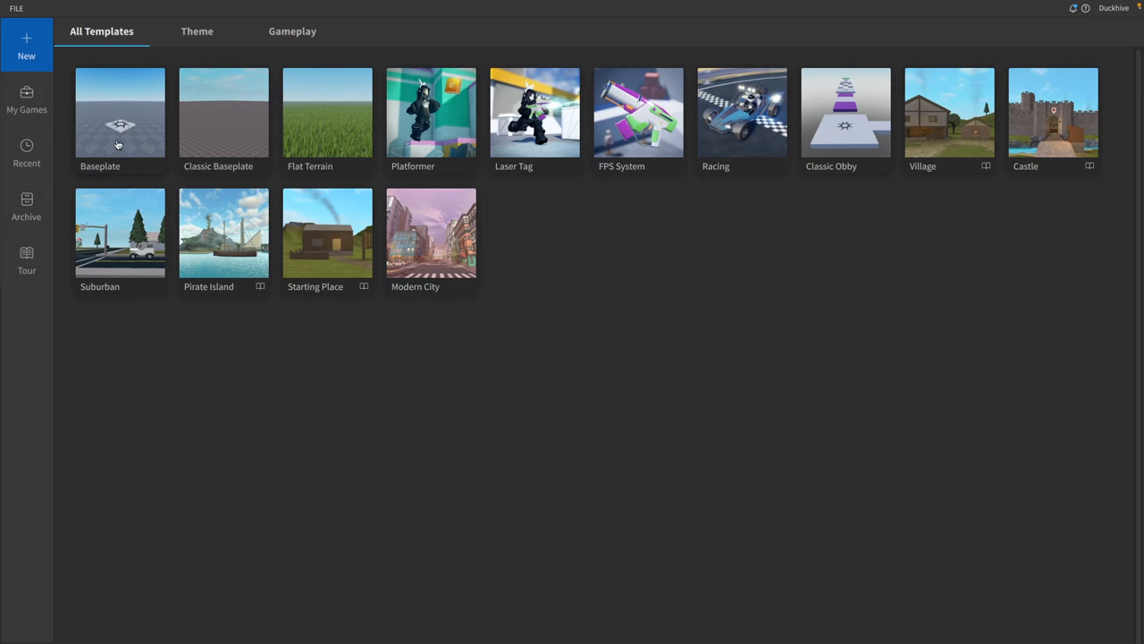
pyautogui.click(119, 111)
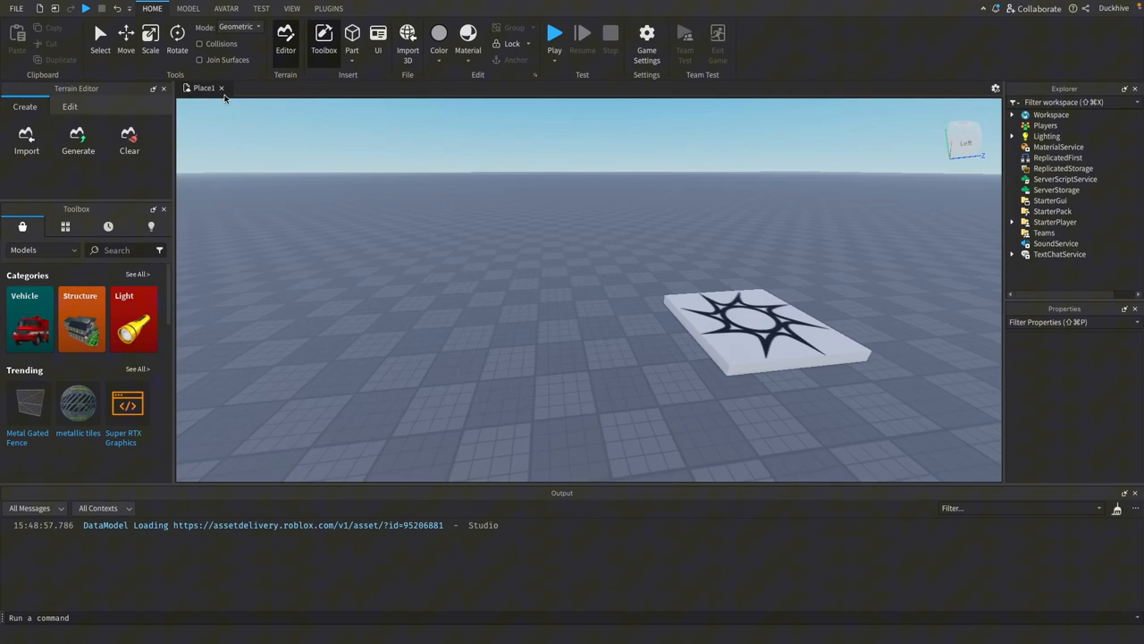
pyautogui.moveTo(246, 88)
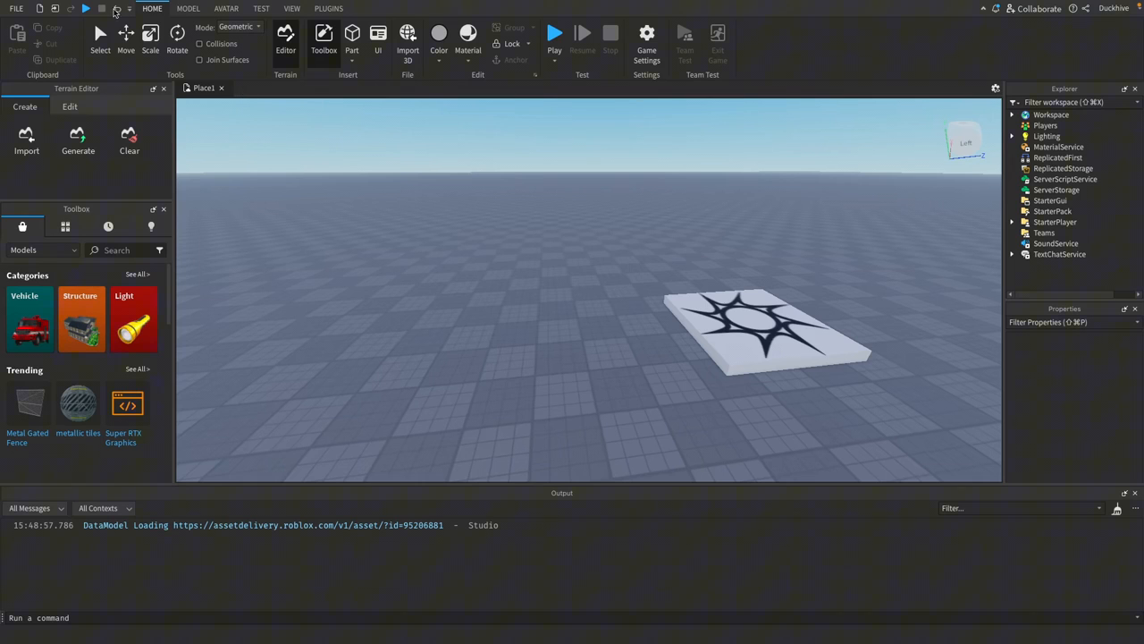
pyautogui.click(14, 8)
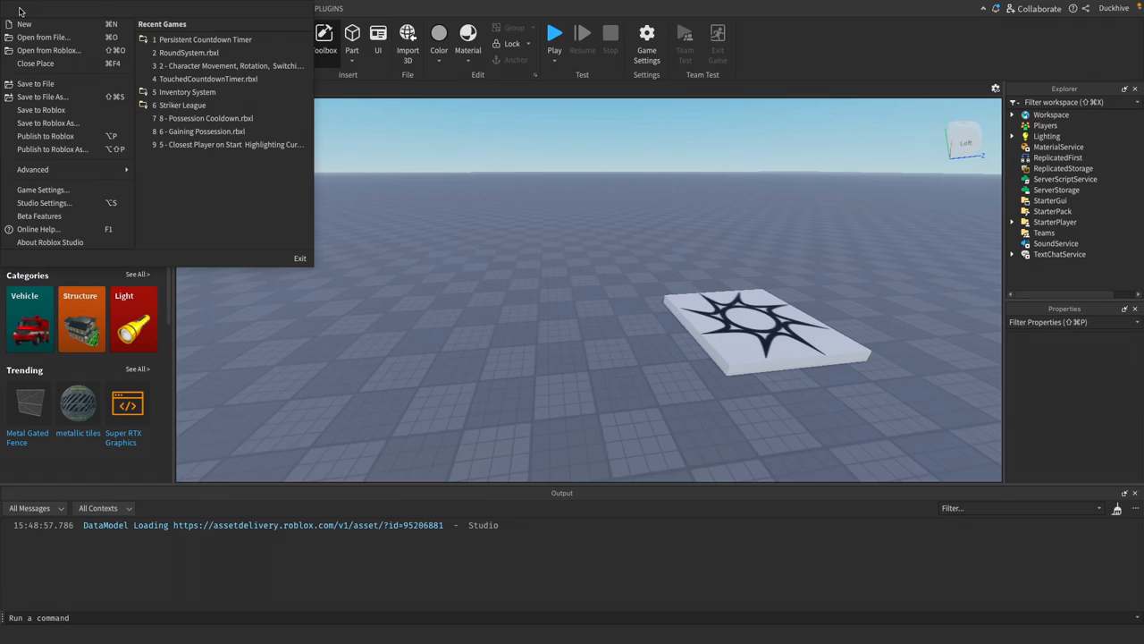
pyautogui.moveTo(58, 114)
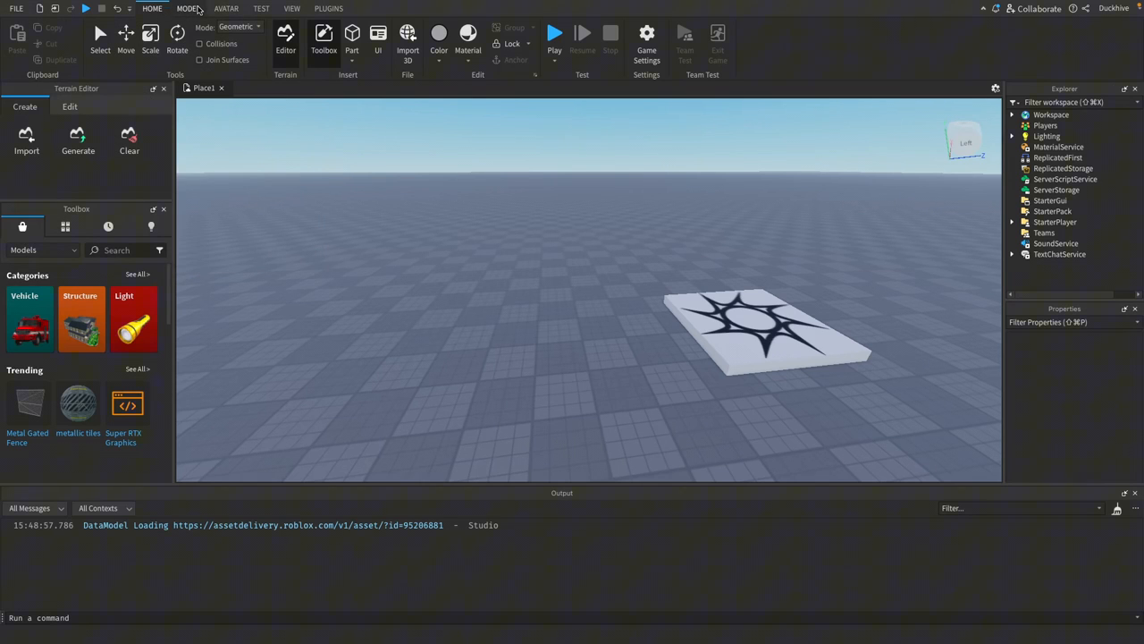
pyautogui.click(261, 8)
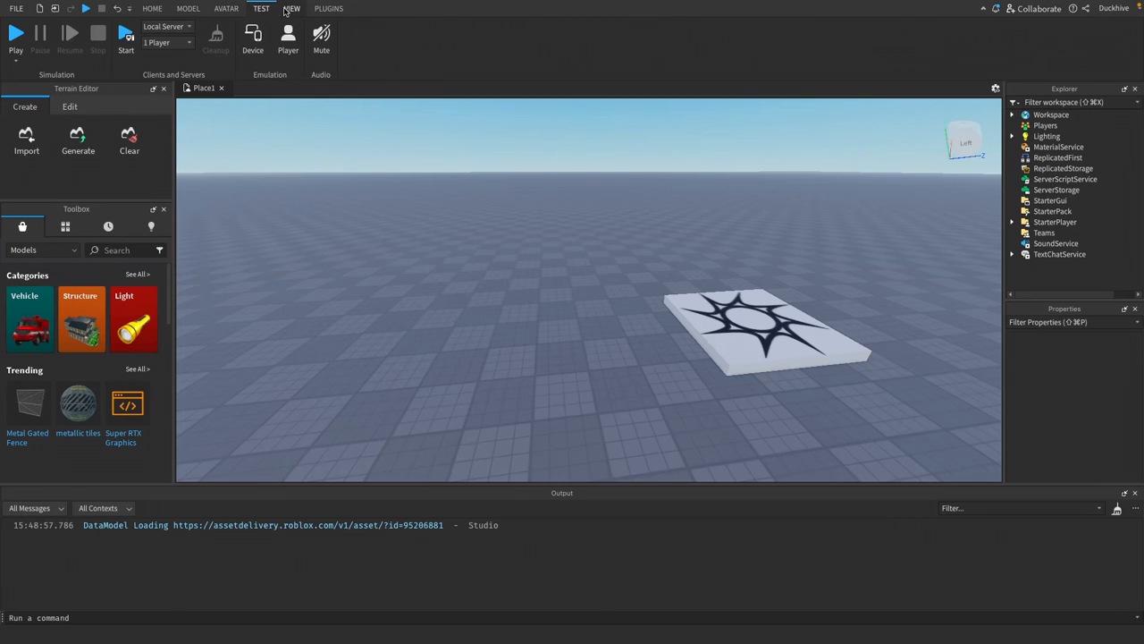
pyautogui.click(327, 8)
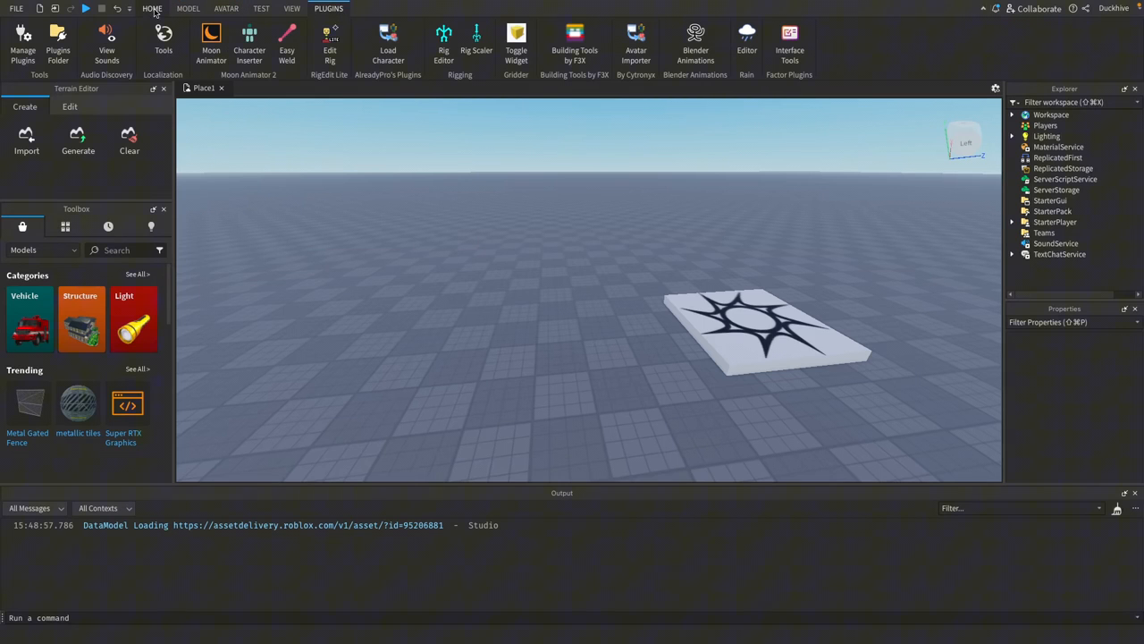
pyautogui.click(151, 10)
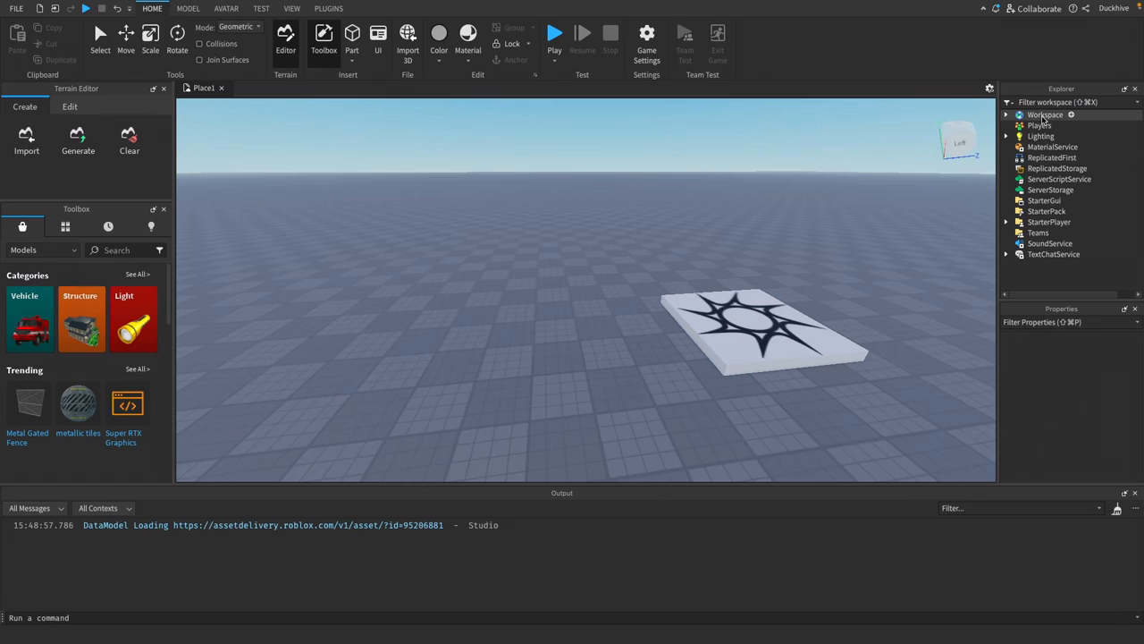
# Step: Expand Workspace in the Explorer and dismiss the Insert Object search unused
pyautogui.click(1042, 115)
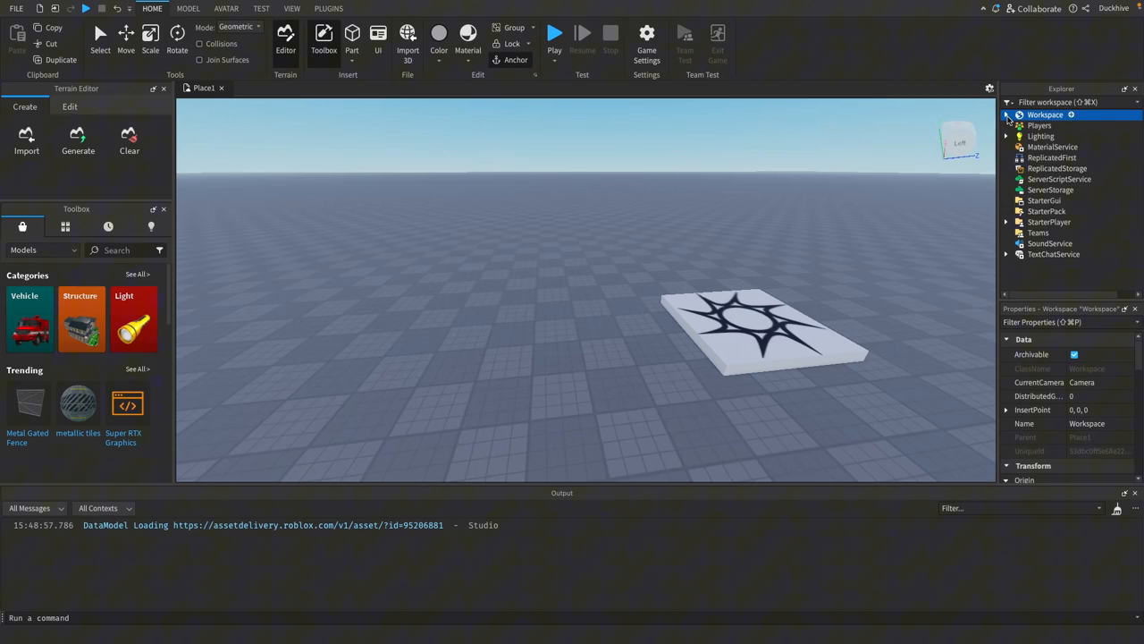
pyautogui.click(1006, 115)
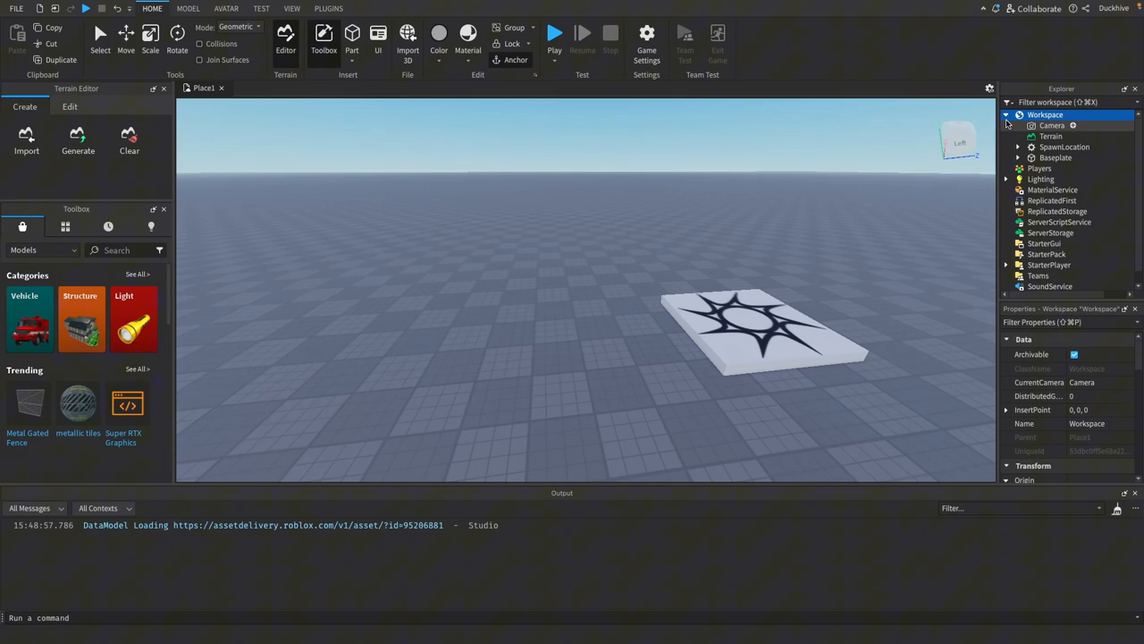
pyautogui.click(1056, 147)
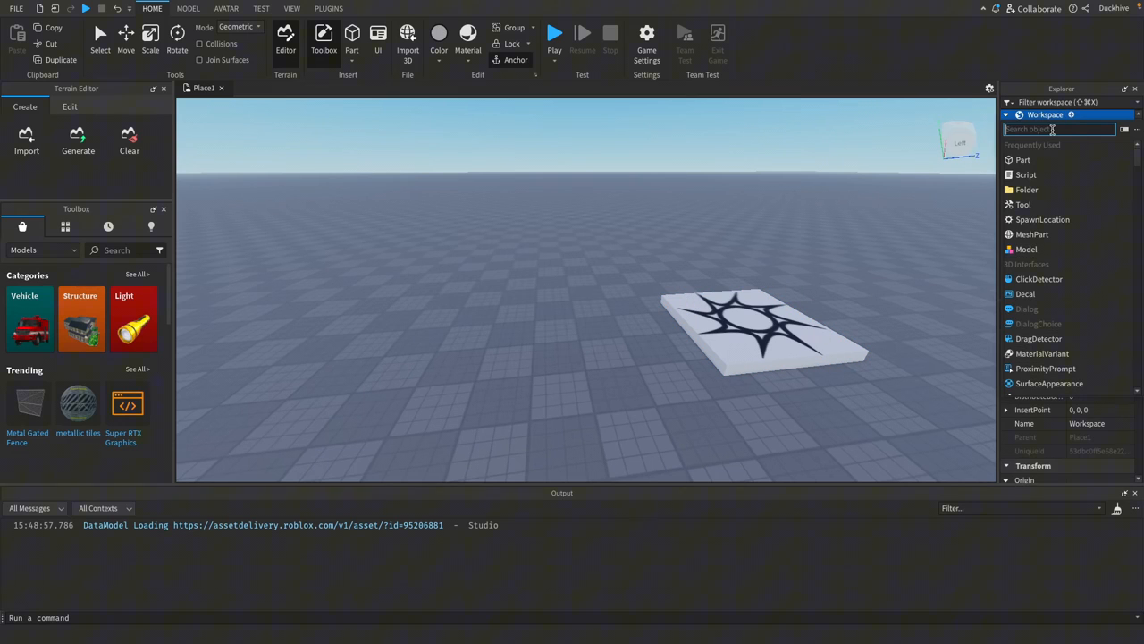
pyautogui.write('pa')
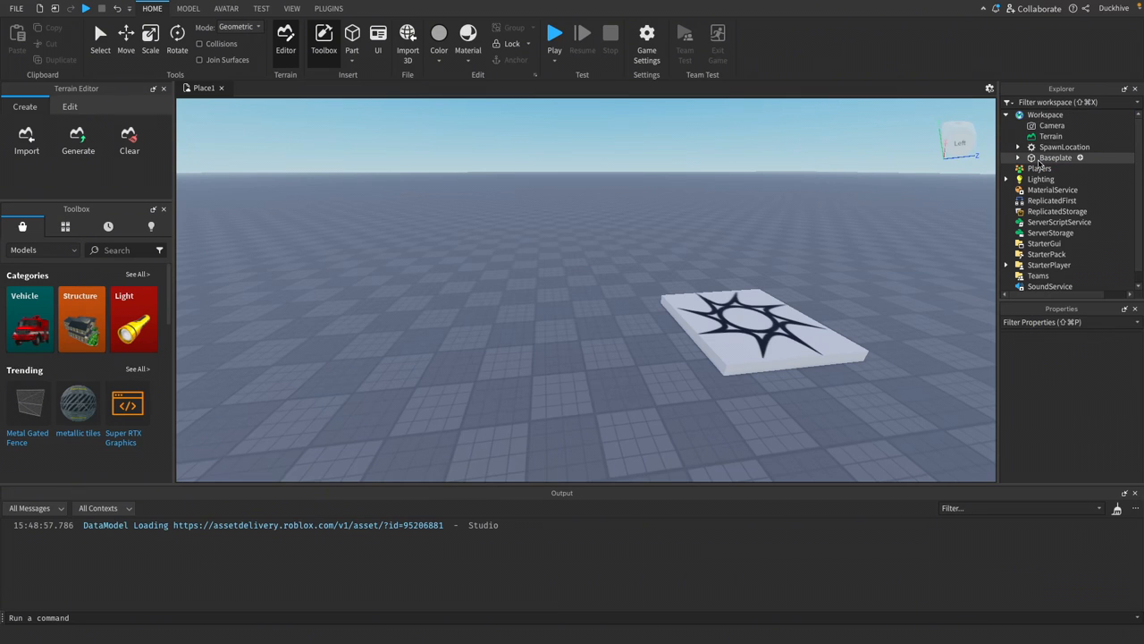
pyautogui.moveTo(591, 288)
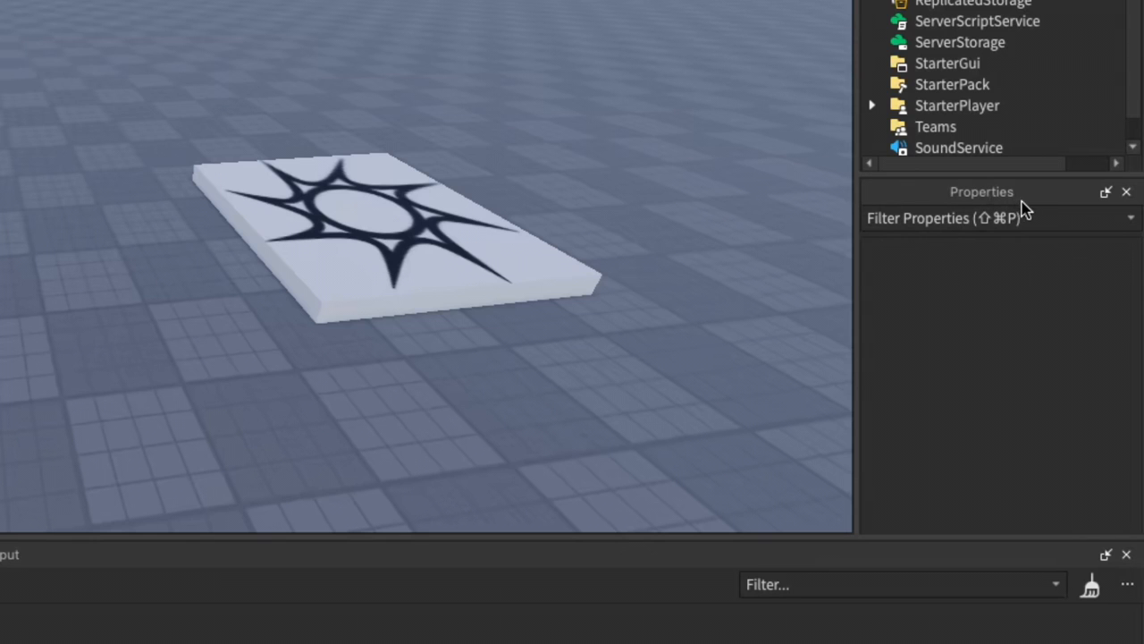
pyautogui.moveTo(1090, 532)
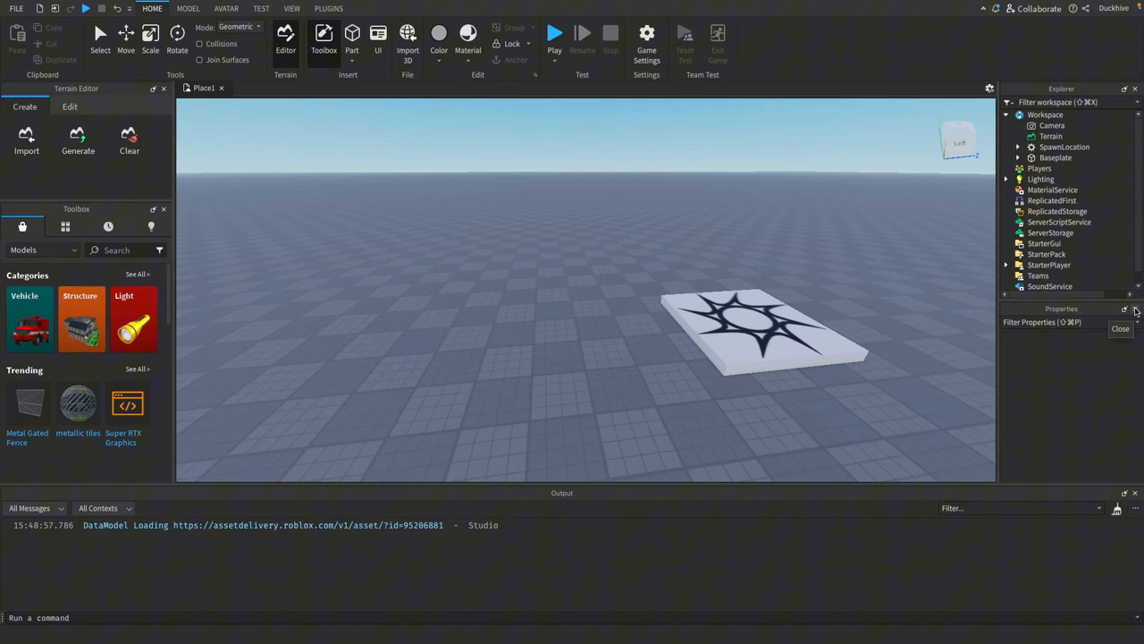
# Step: Select SpawnLocation and set its Transparency to 1
pyautogui.click(1121, 329)
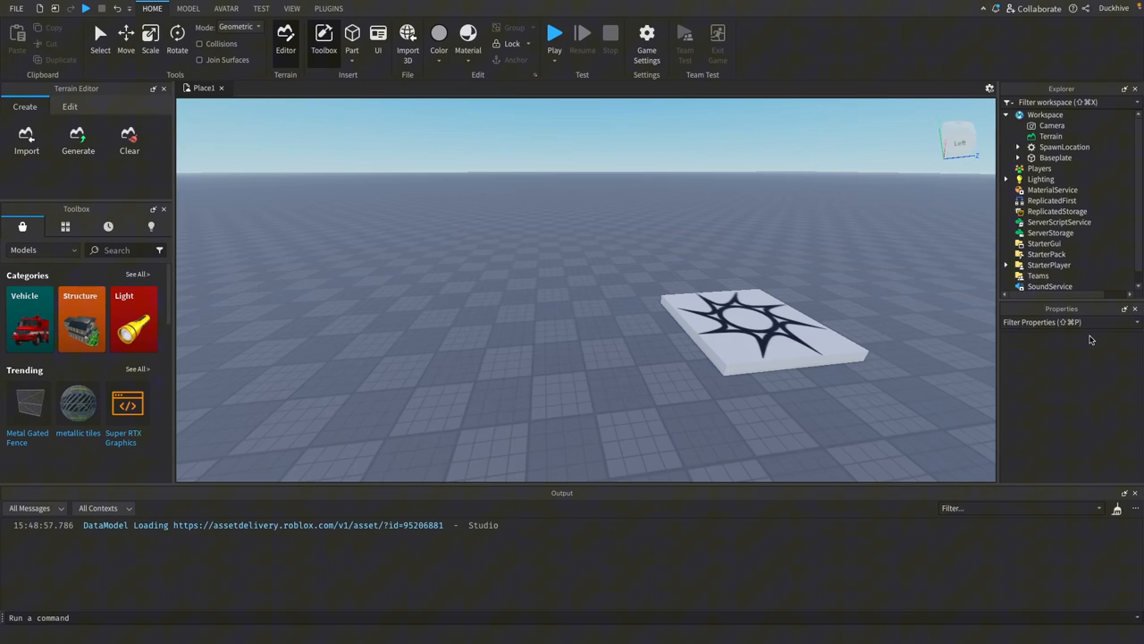
pyautogui.click(1045, 158)
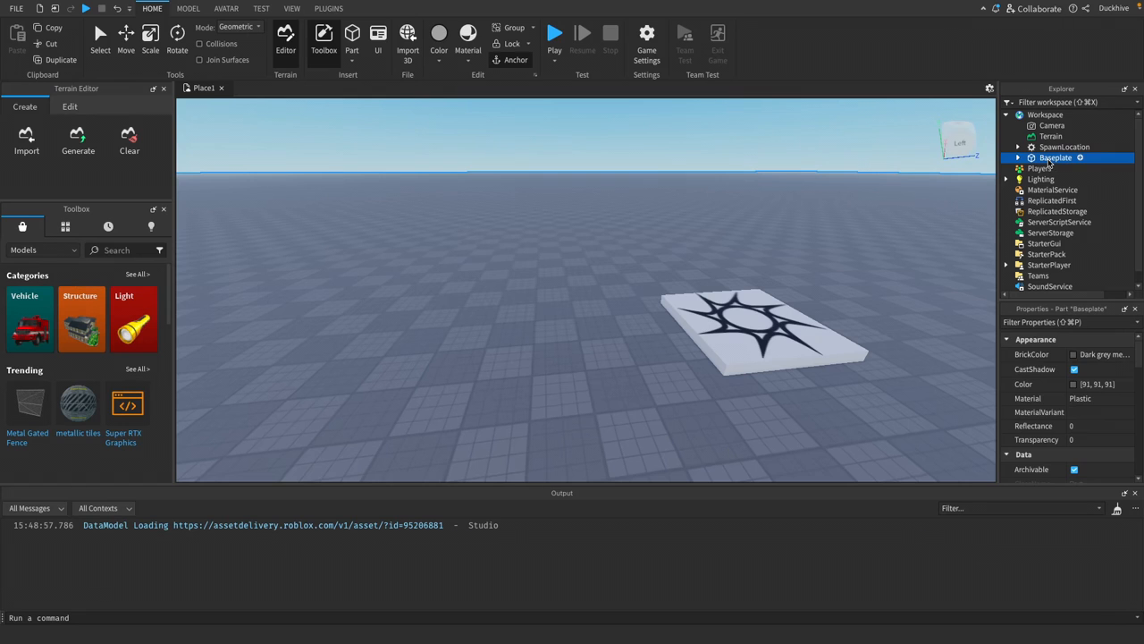
pyautogui.click(1058, 146)
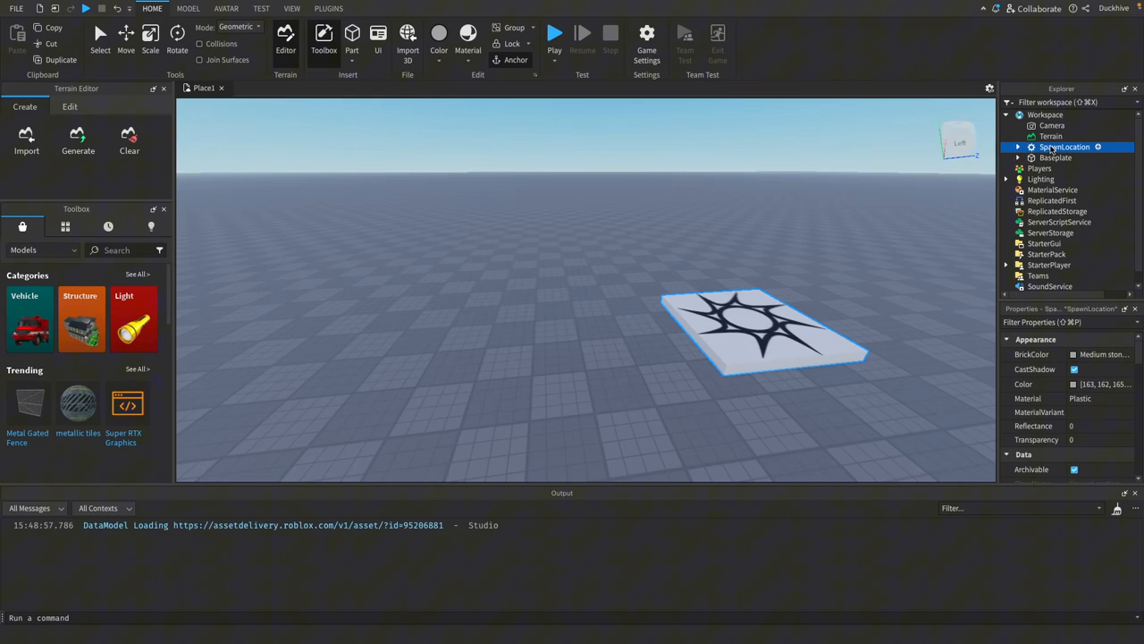
pyautogui.click(1099, 354)
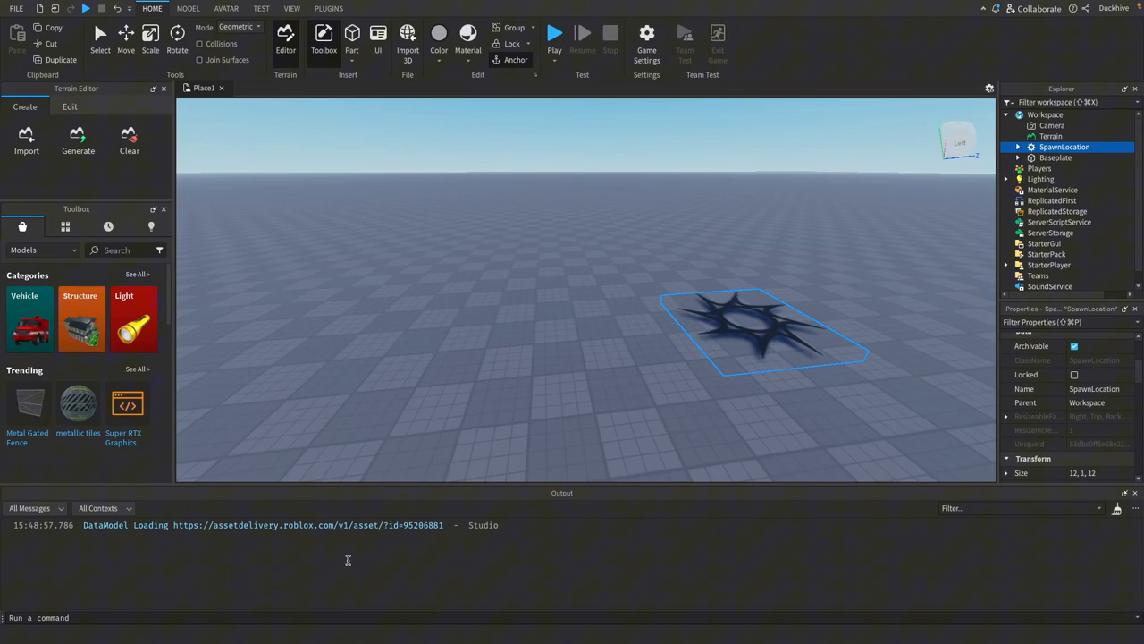
pyautogui.moveTo(340, 551)
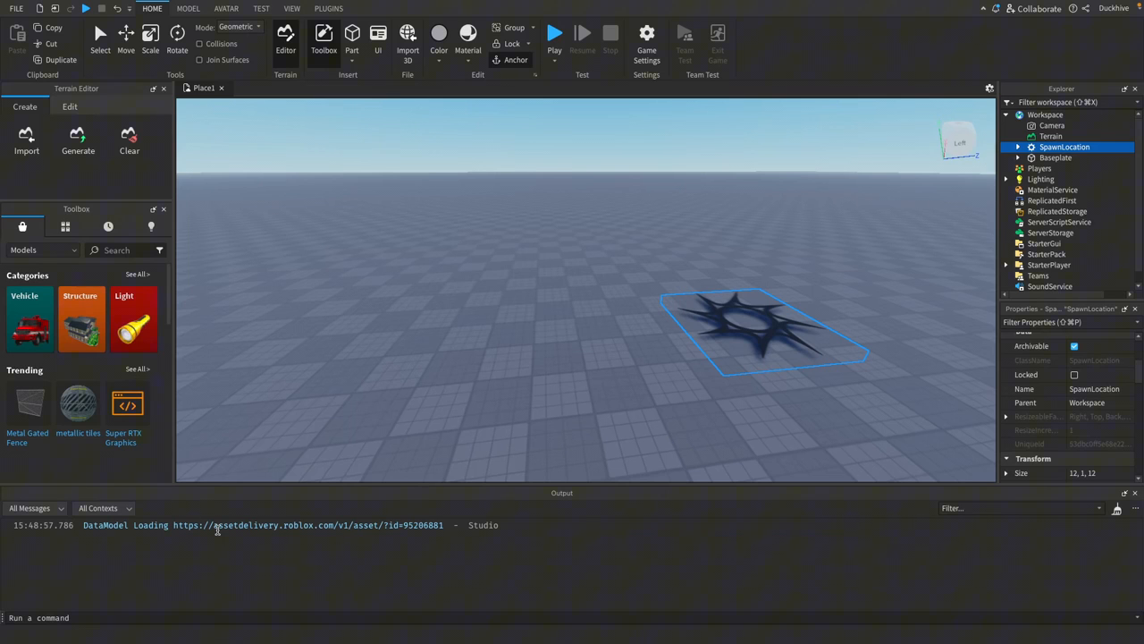
pyautogui.moveTo(246, 182)
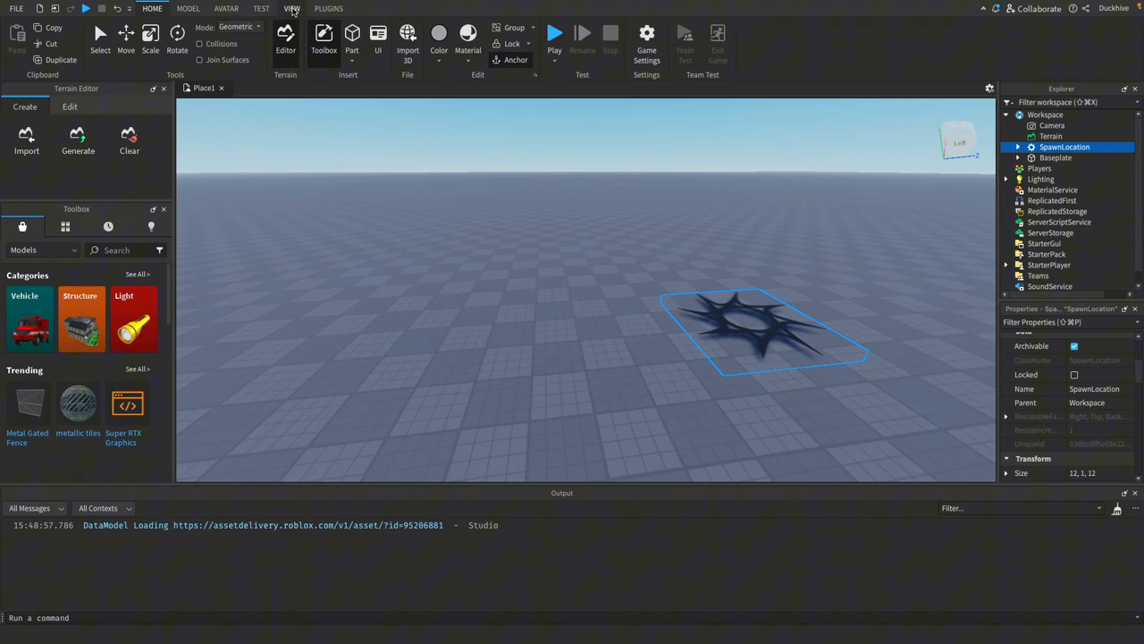
pyautogui.click(292, 8)
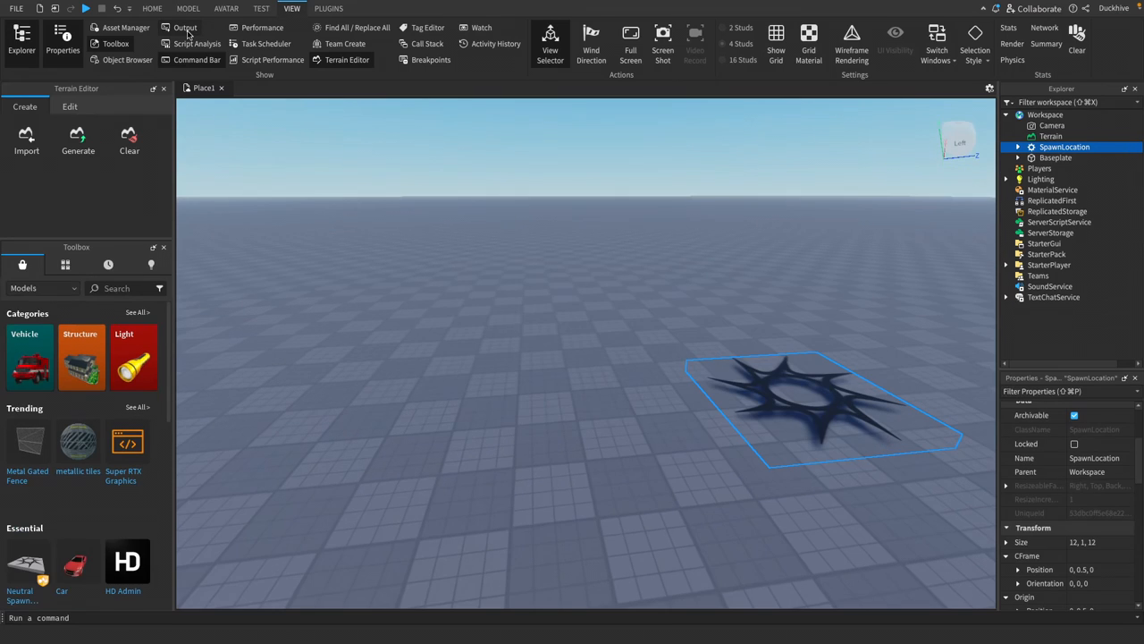
pyautogui.click(180, 27)
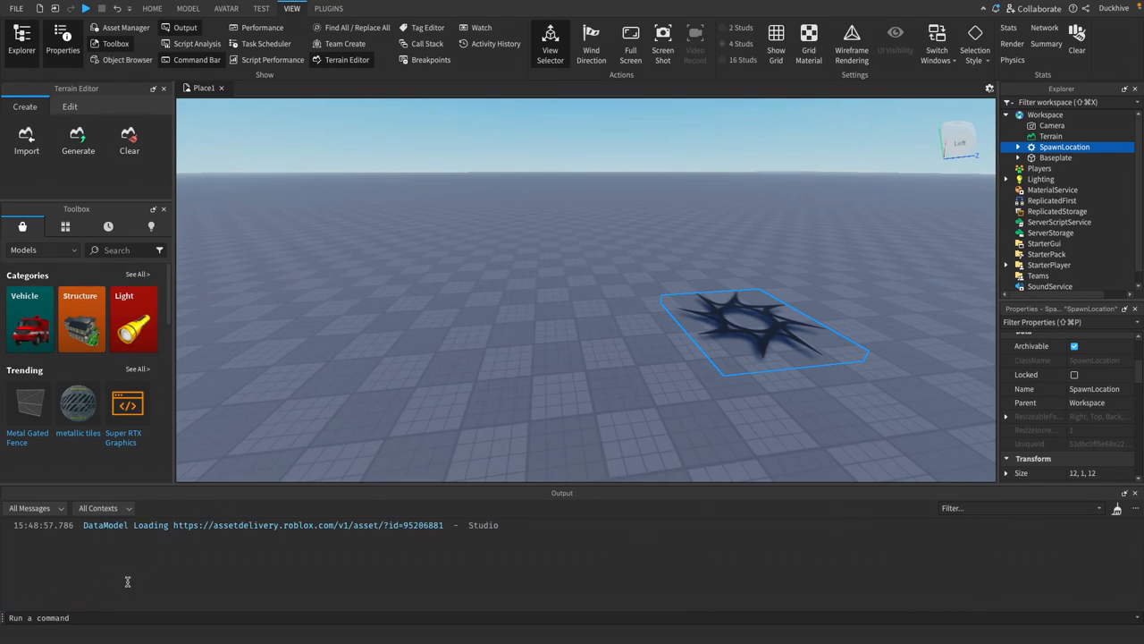
pyautogui.moveTo(370, 524)
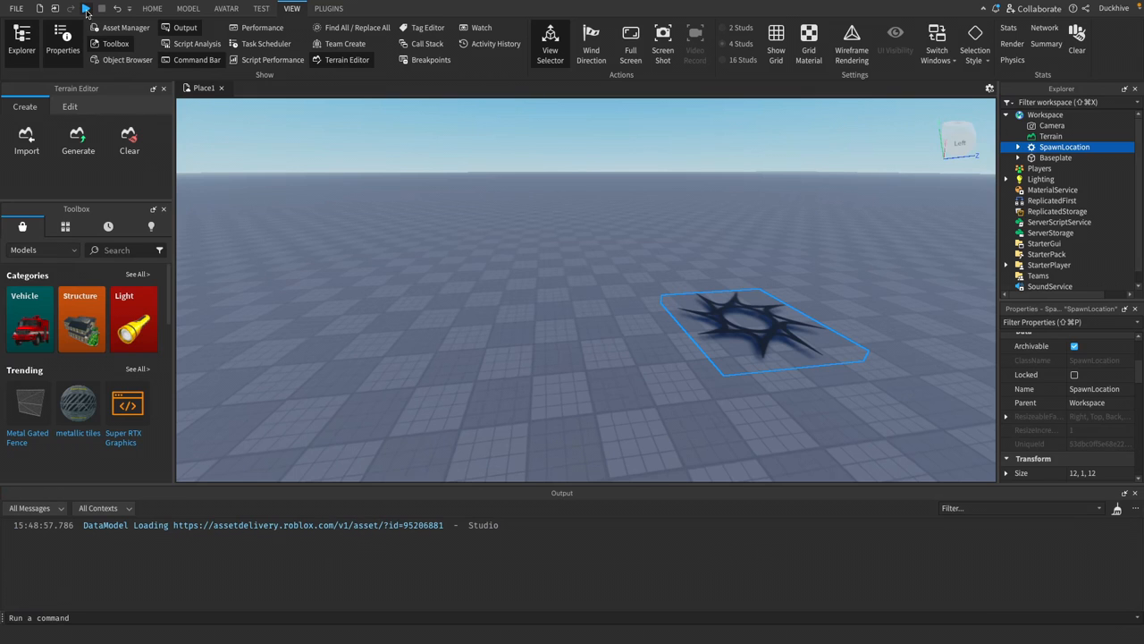
pyautogui.click(151, 8)
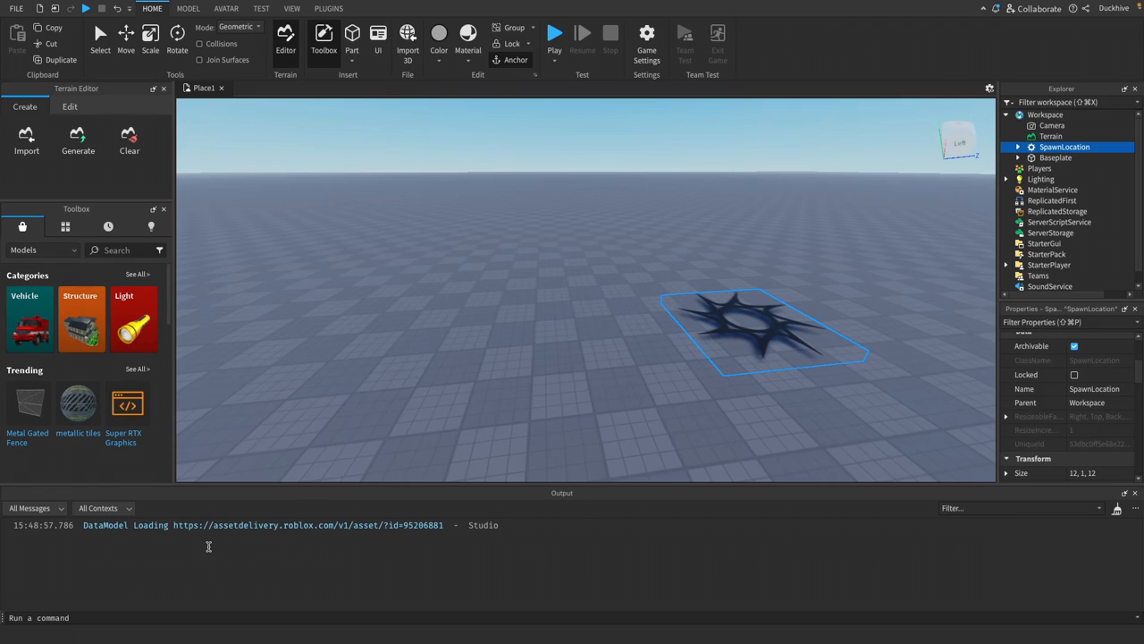
pyautogui.moveTo(224, 559)
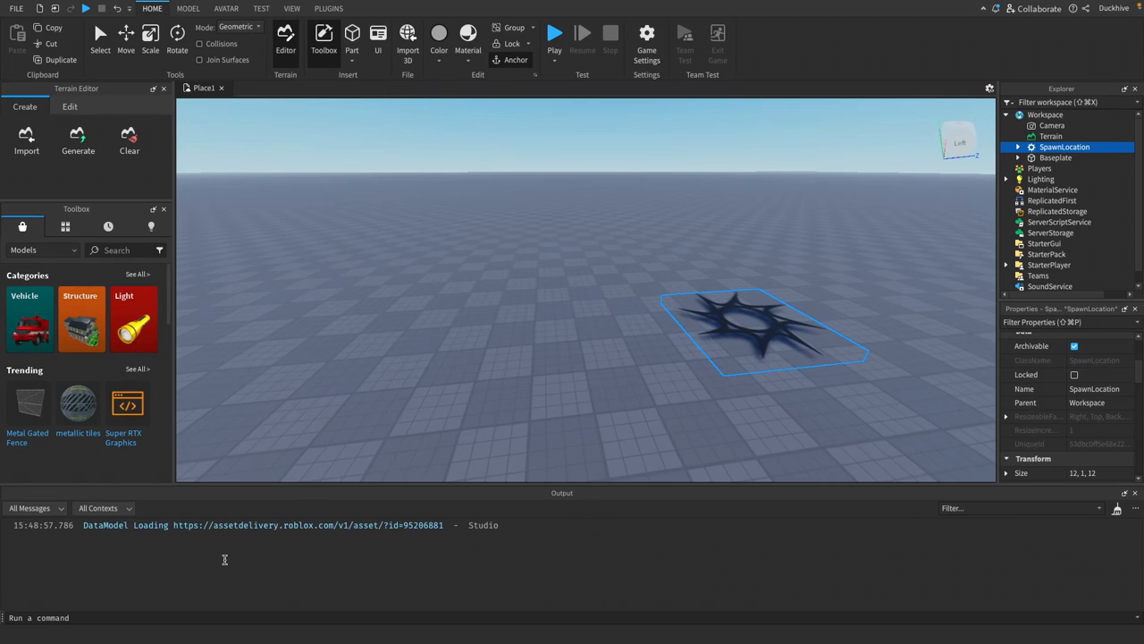
pyautogui.moveTo(229, 551)
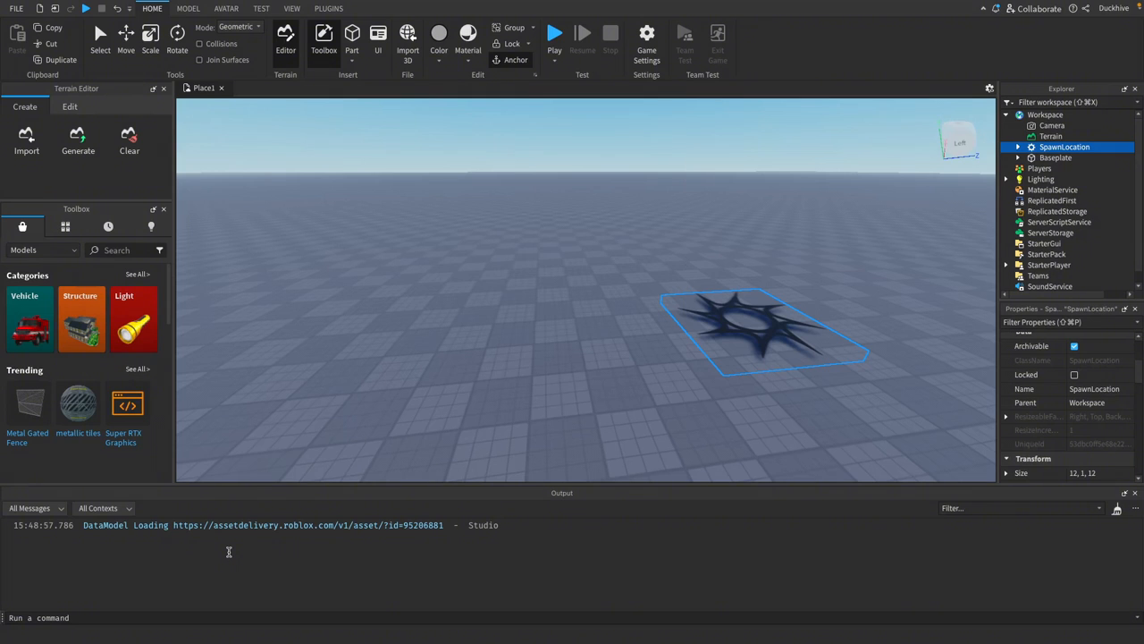
pyautogui.moveTo(228, 551)
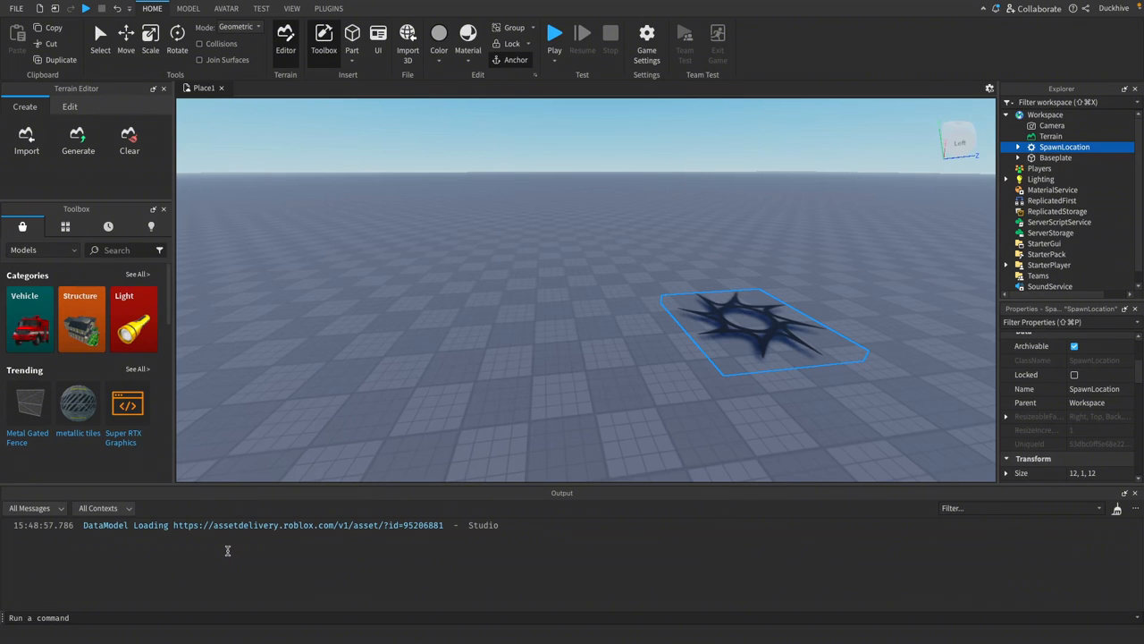
pyautogui.moveTo(112, 204)
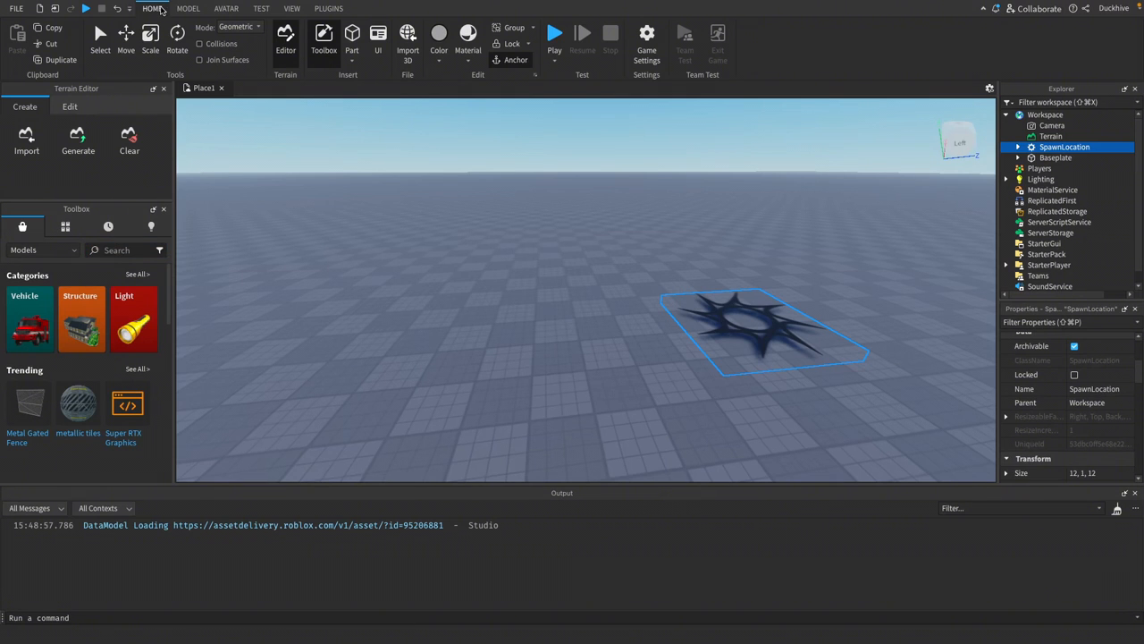
pyautogui.moveTo(506, 45)
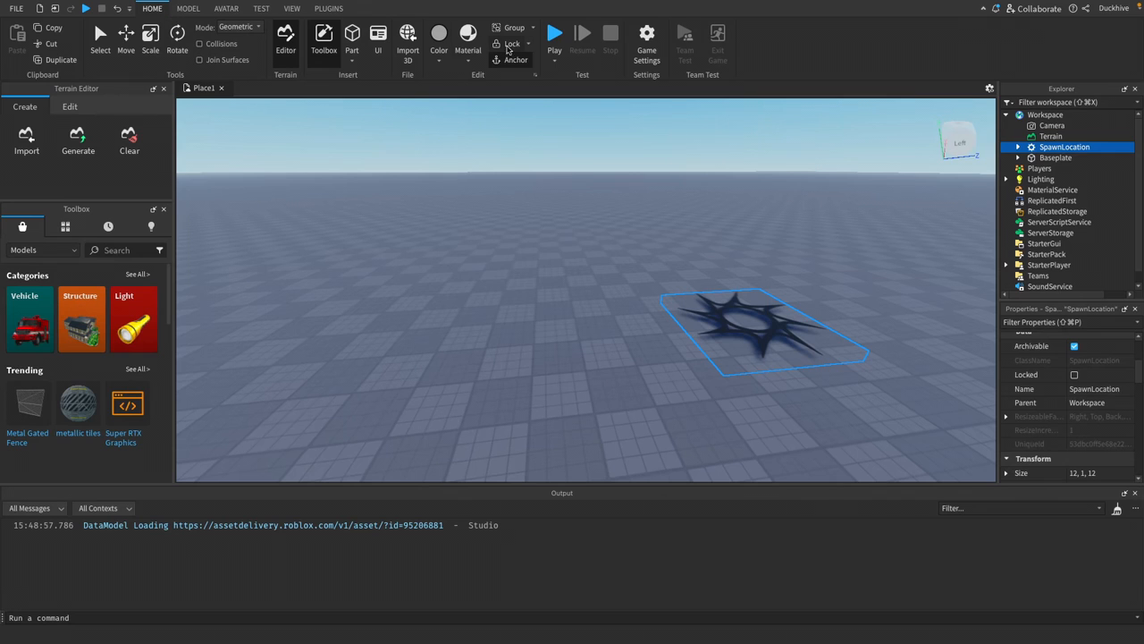
pyautogui.moveTo(556, 36)
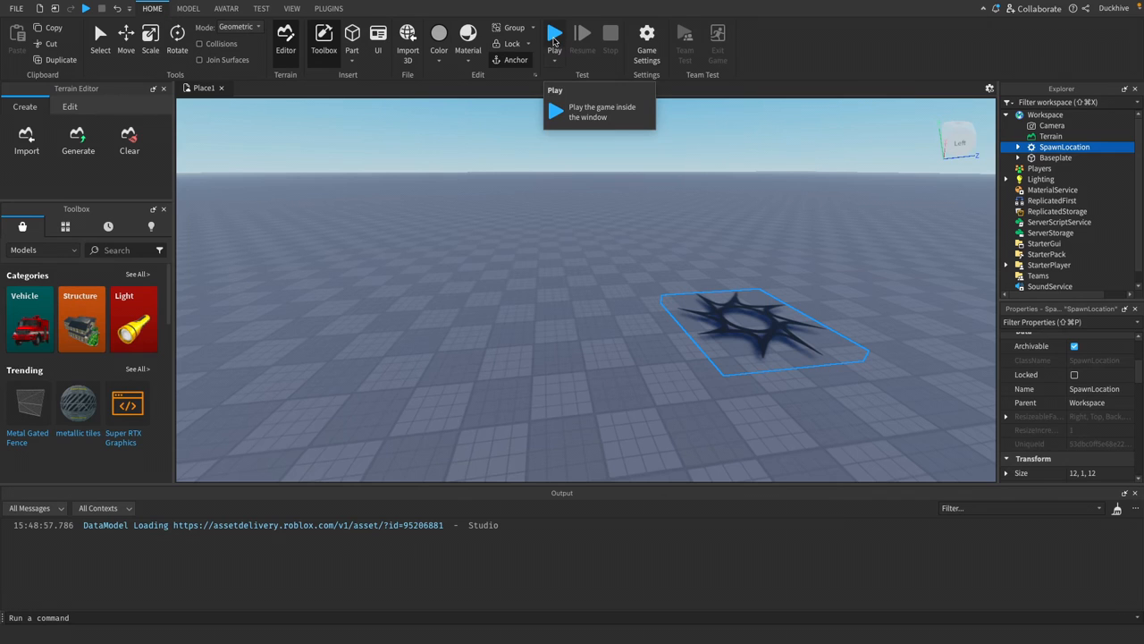
# Step: Start a play test so the avatar spawns by the star decal
pyautogui.click(555, 32)
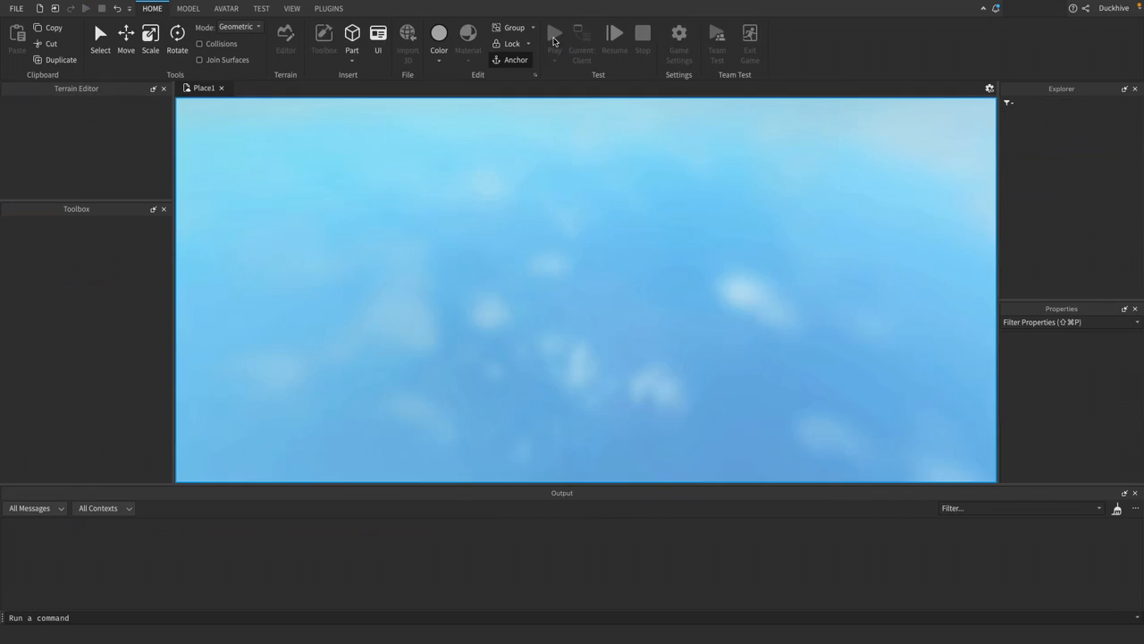
pyautogui.click(551, 36)
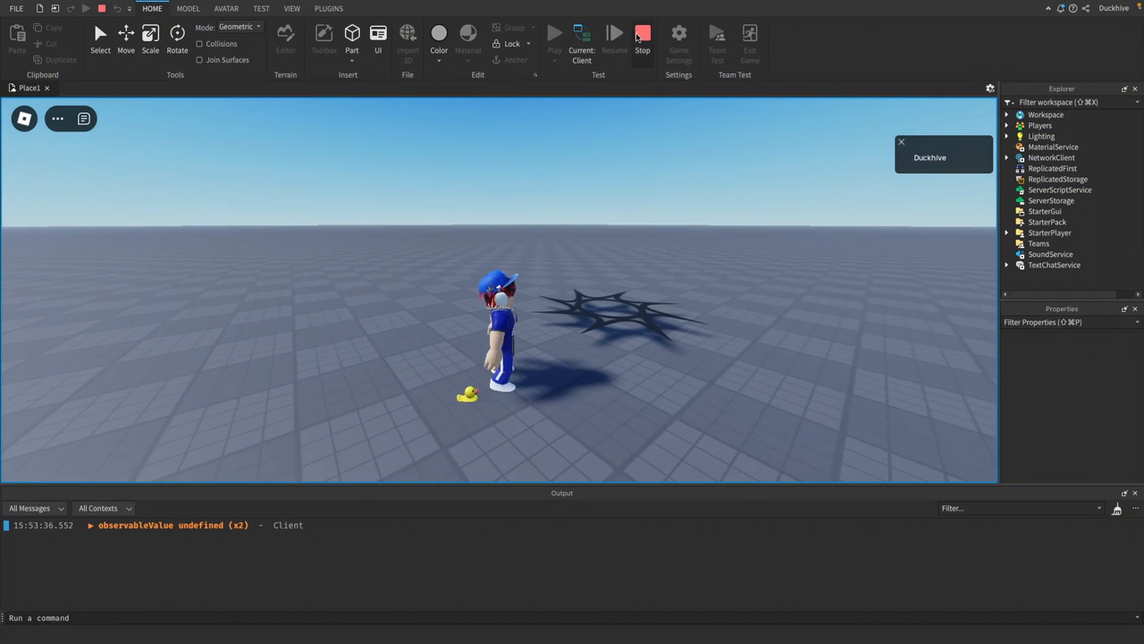
# Step: Stop the play test and reselect SpawnLocation in the Explorer
pyautogui.click(643, 34)
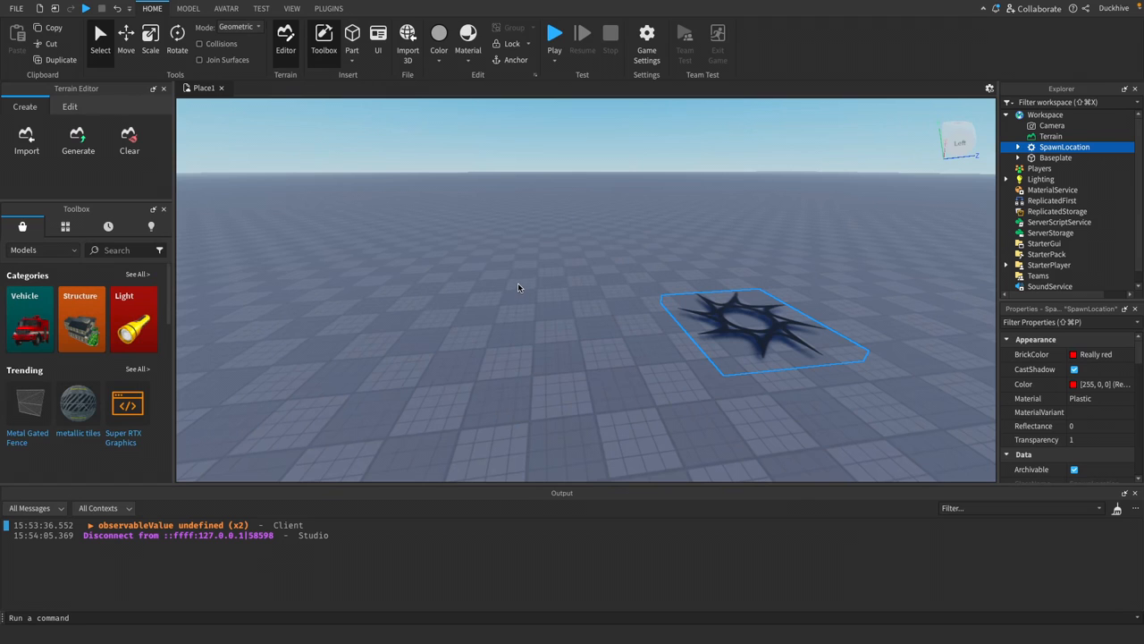
pyautogui.moveTo(527, 301)
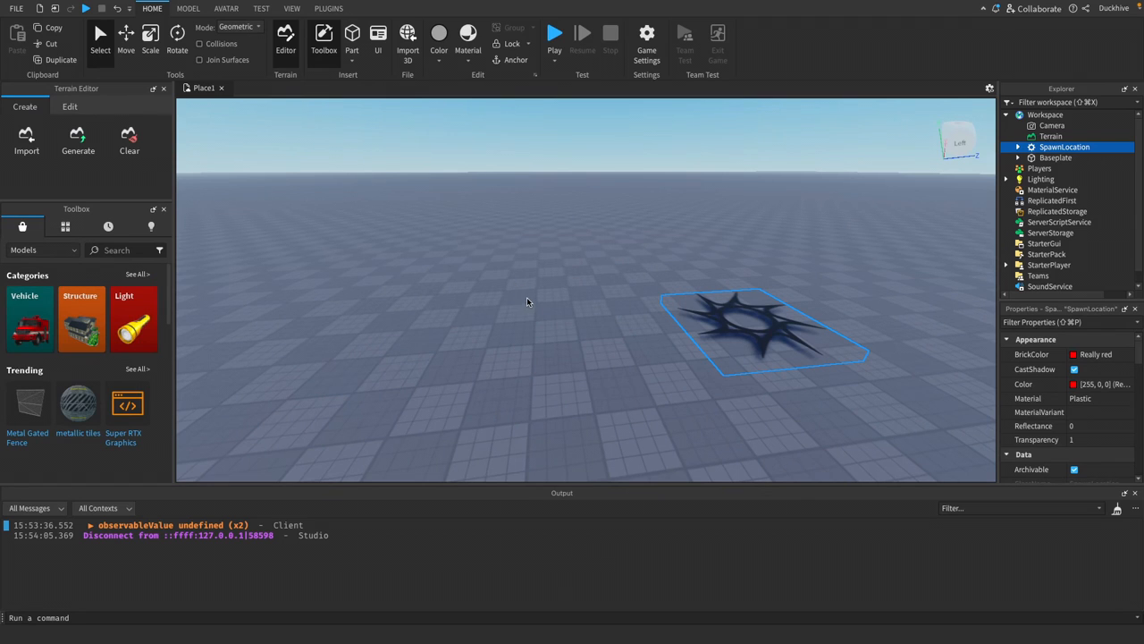
pyautogui.moveTo(497, 281)
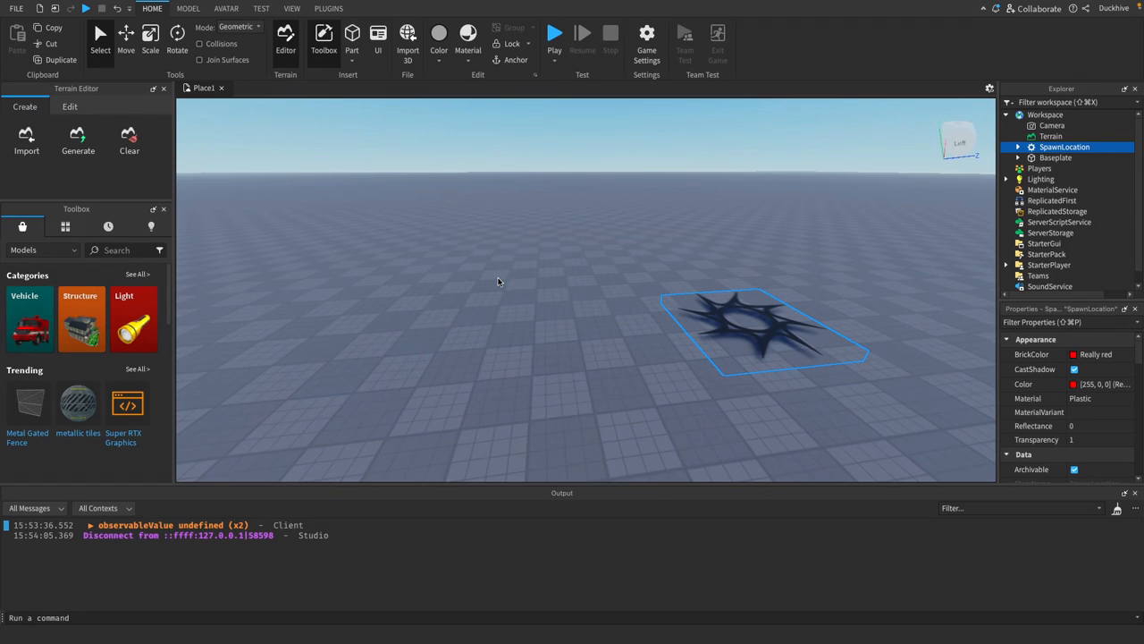
pyautogui.moveTo(485, 276)
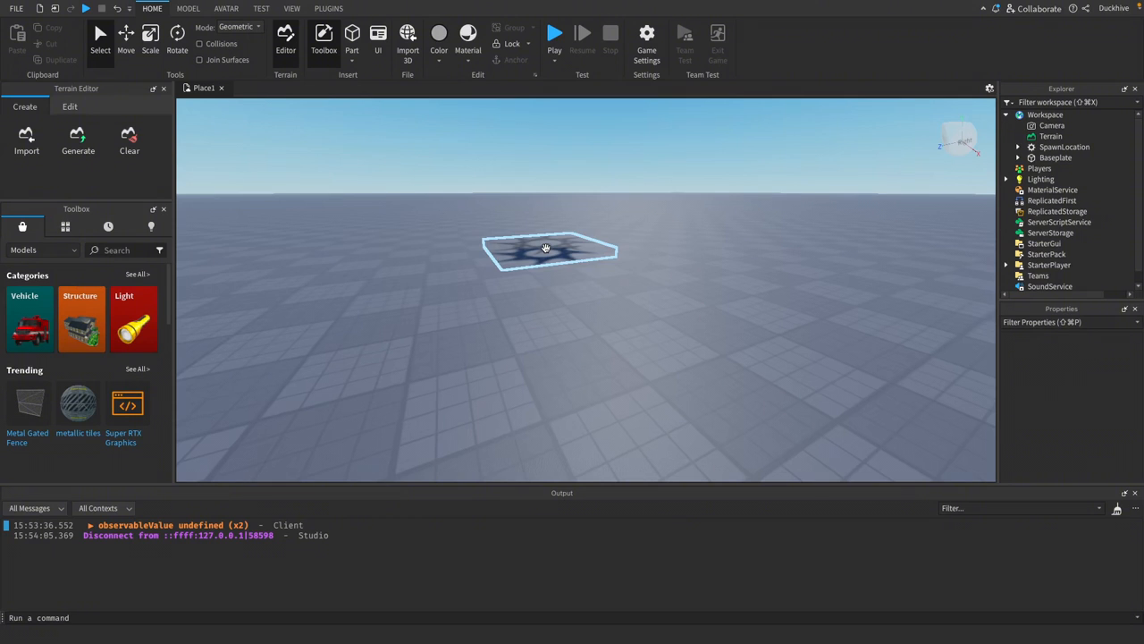
pyautogui.click(1057, 147)
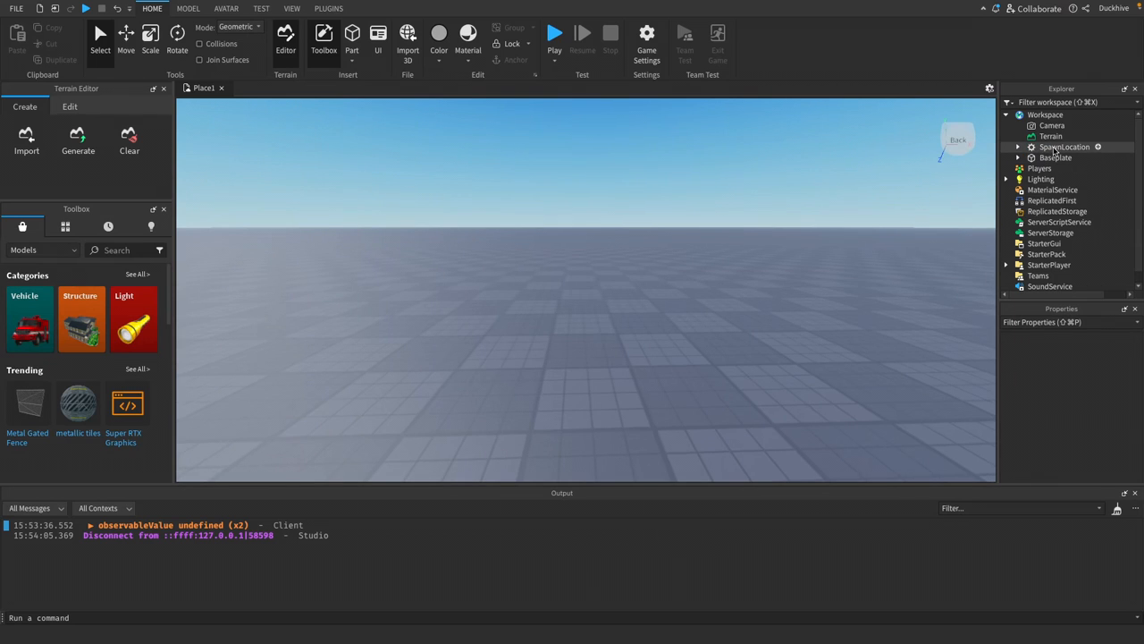
pyautogui.click(1064, 147)
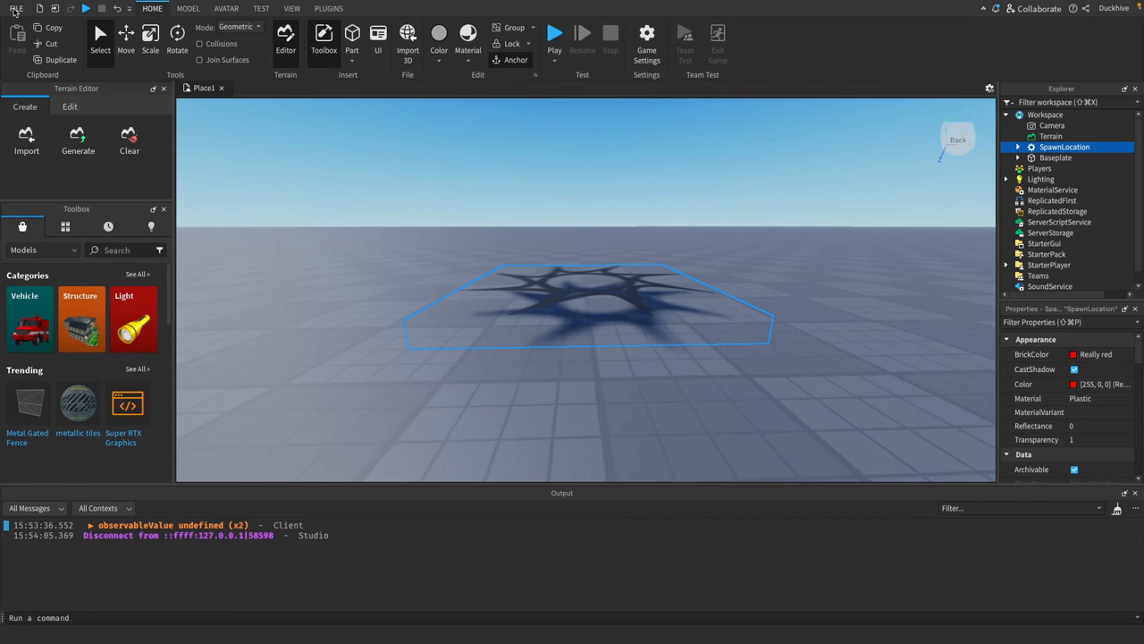
# Step: Begin saving to Roblox as 'Beginner Tutorial', described 'Tutorial series for absolute beginners.'
pyautogui.click(26, 4)
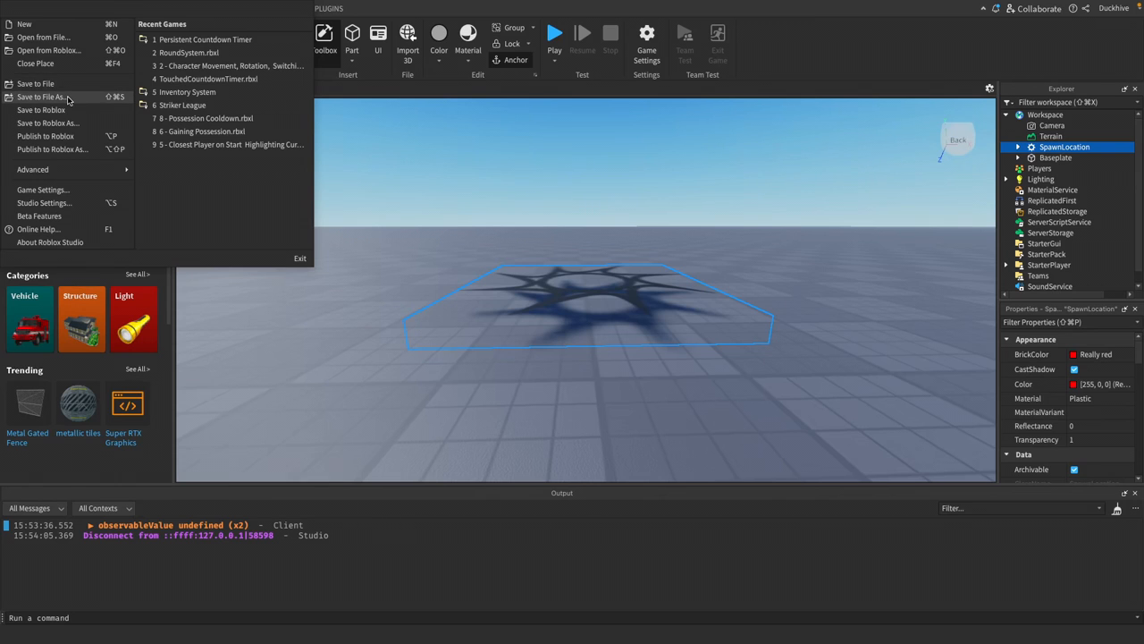
pyautogui.moveTo(40, 109)
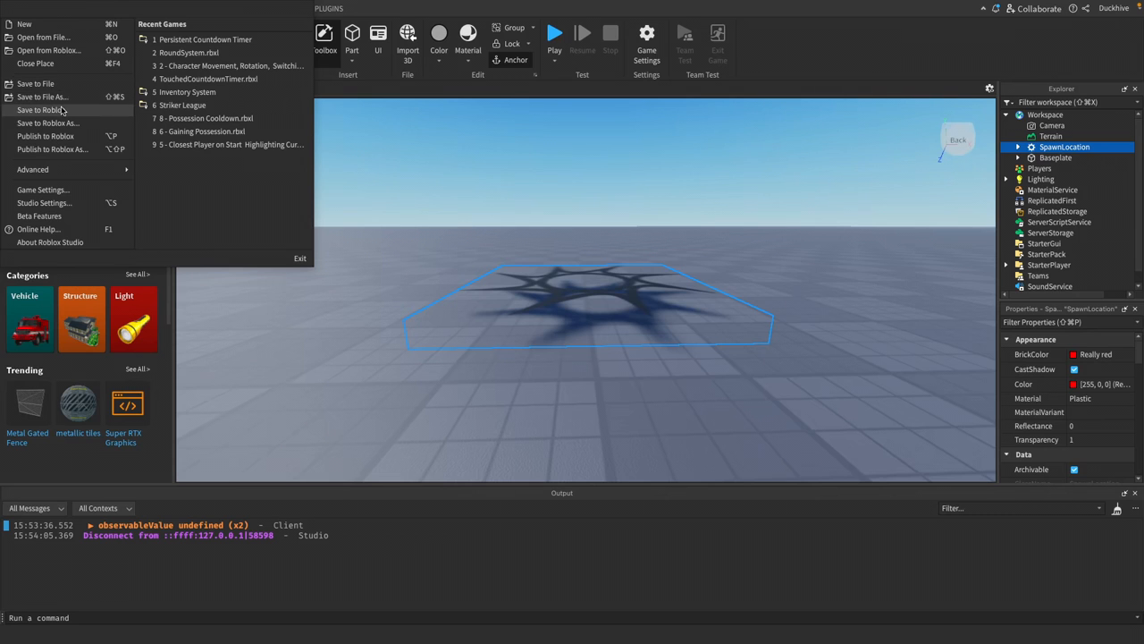
pyautogui.click(39, 109)
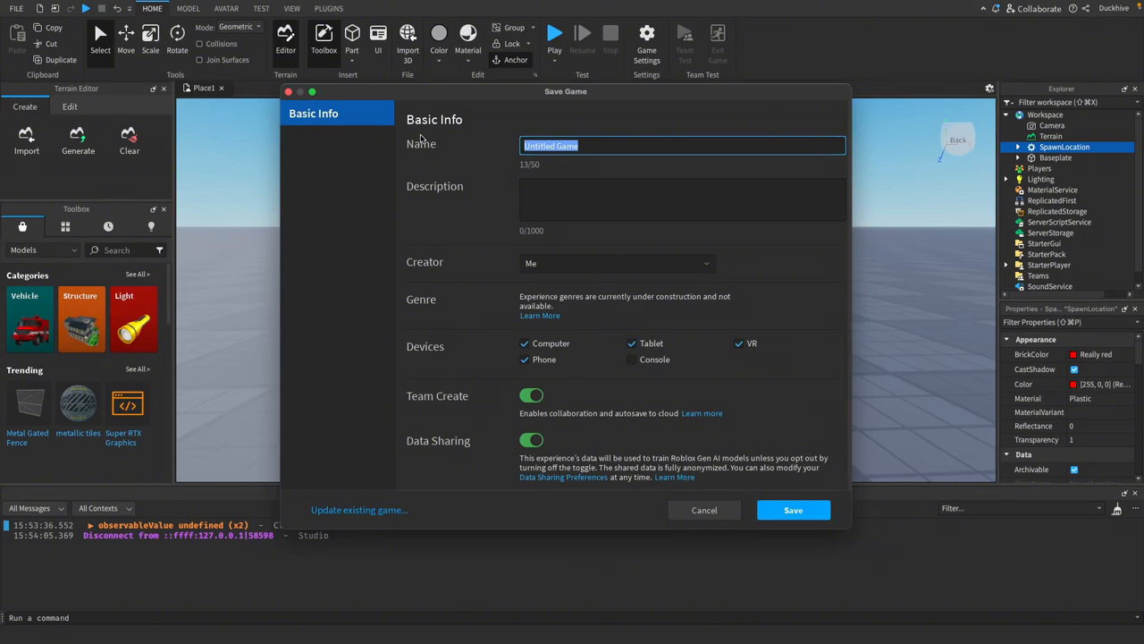
pyautogui.write('Beginner')
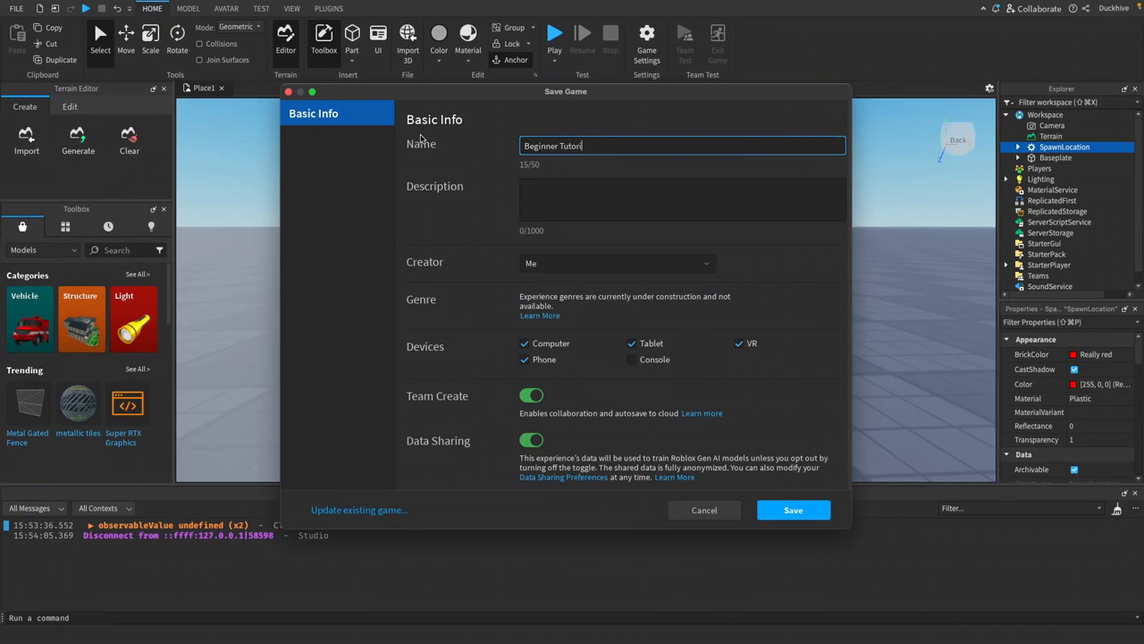
pyautogui.write('Tutorial series for absolute beginners.')
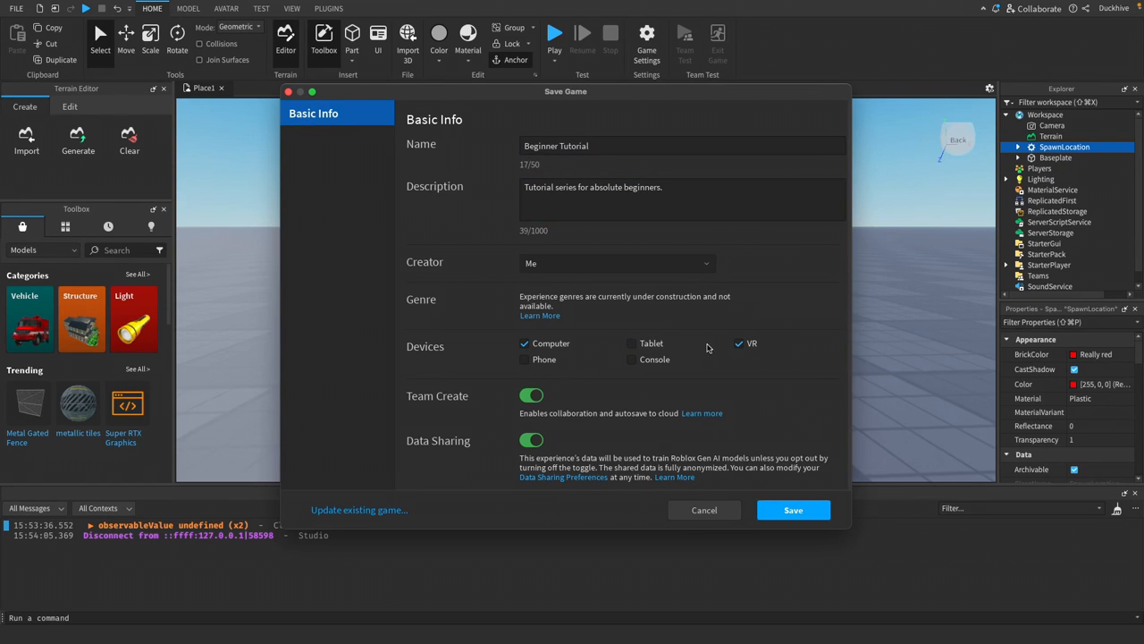
# Step: Restrict devices to computer only, turn off Team Create, and save the game
pyautogui.click(735, 344)
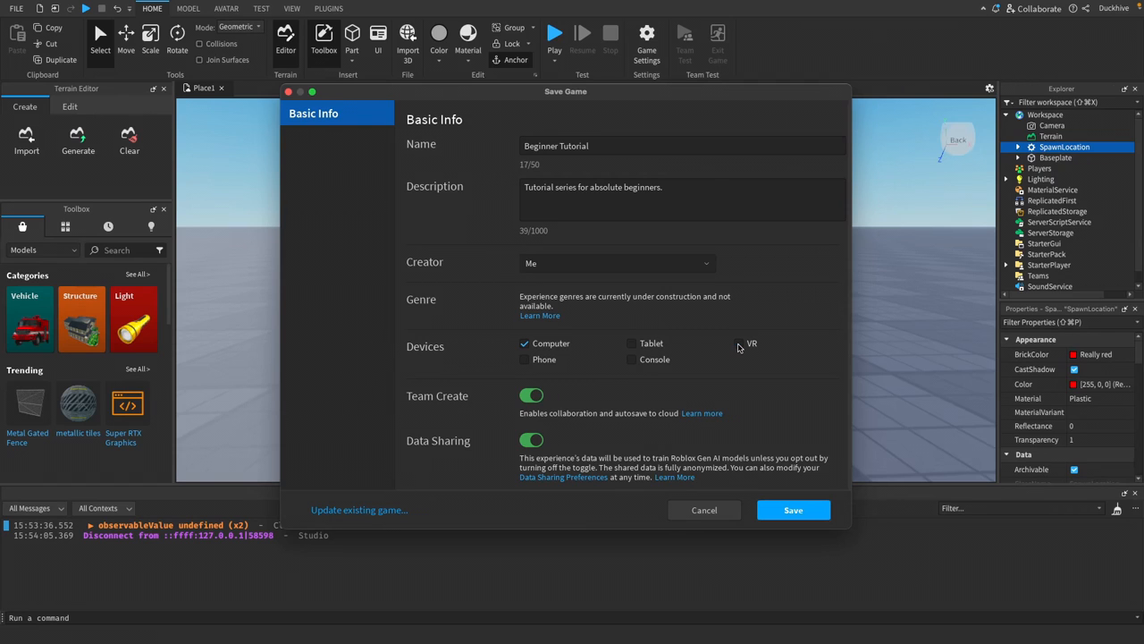
pyautogui.click(523, 343)
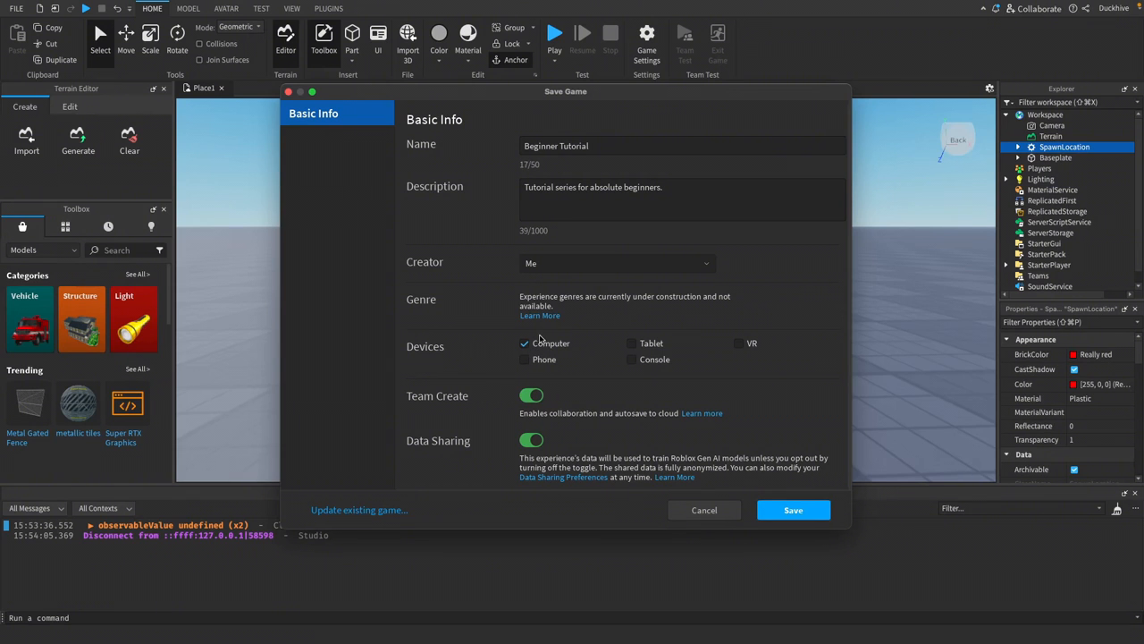
pyautogui.moveTo(567, 369)
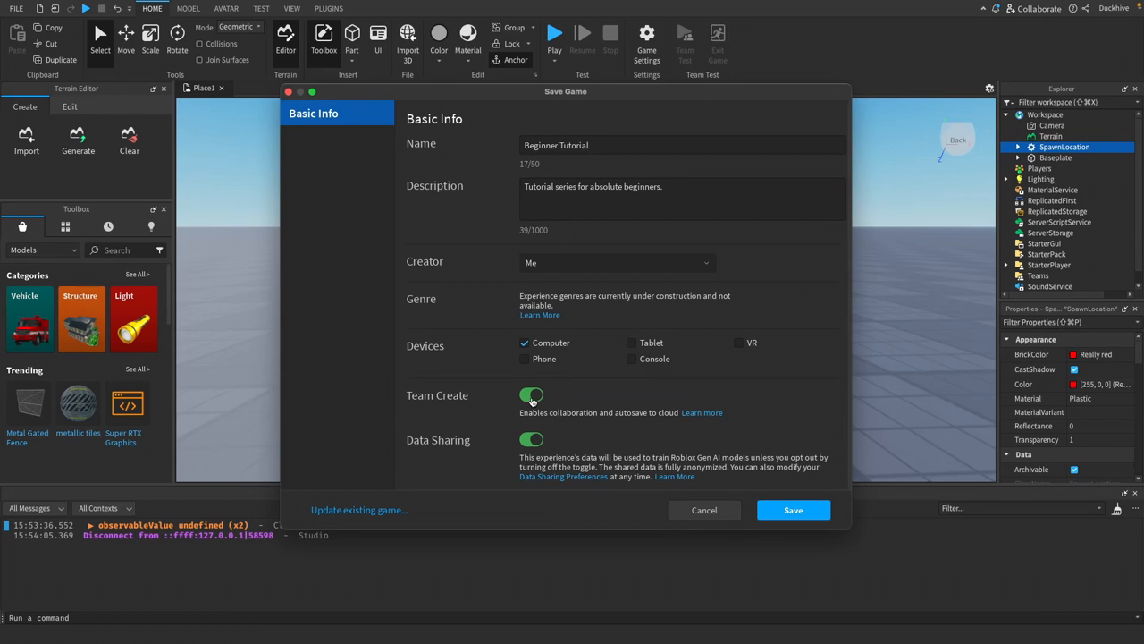
pyautogui.click(531, 396)
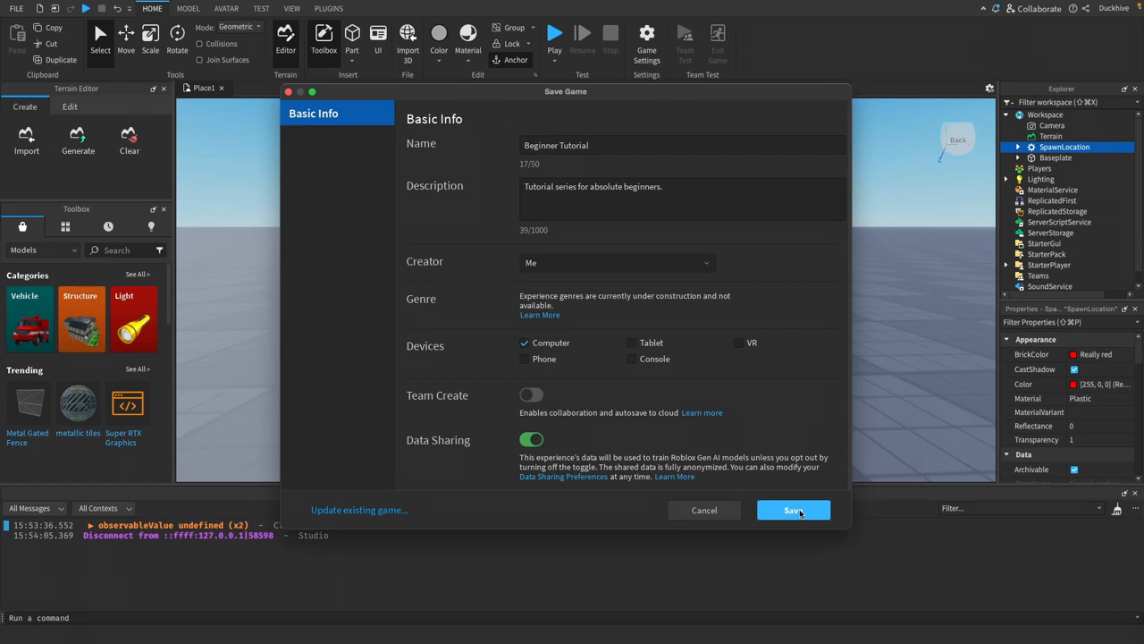
pyautogui.click(795, 509)
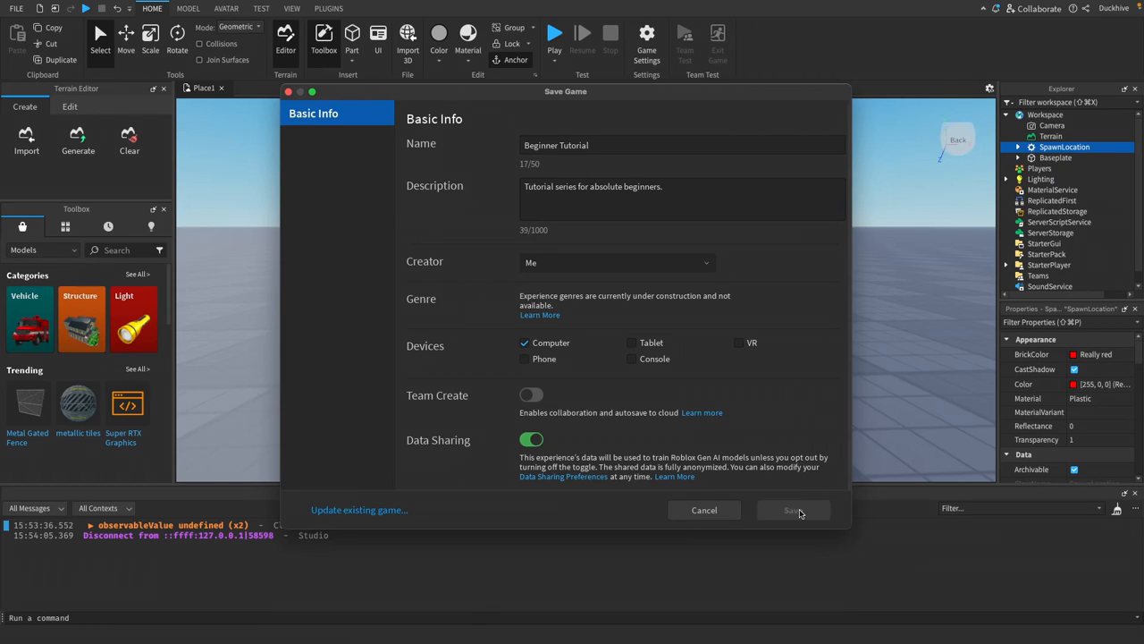
pyautogui.click(793, 510)
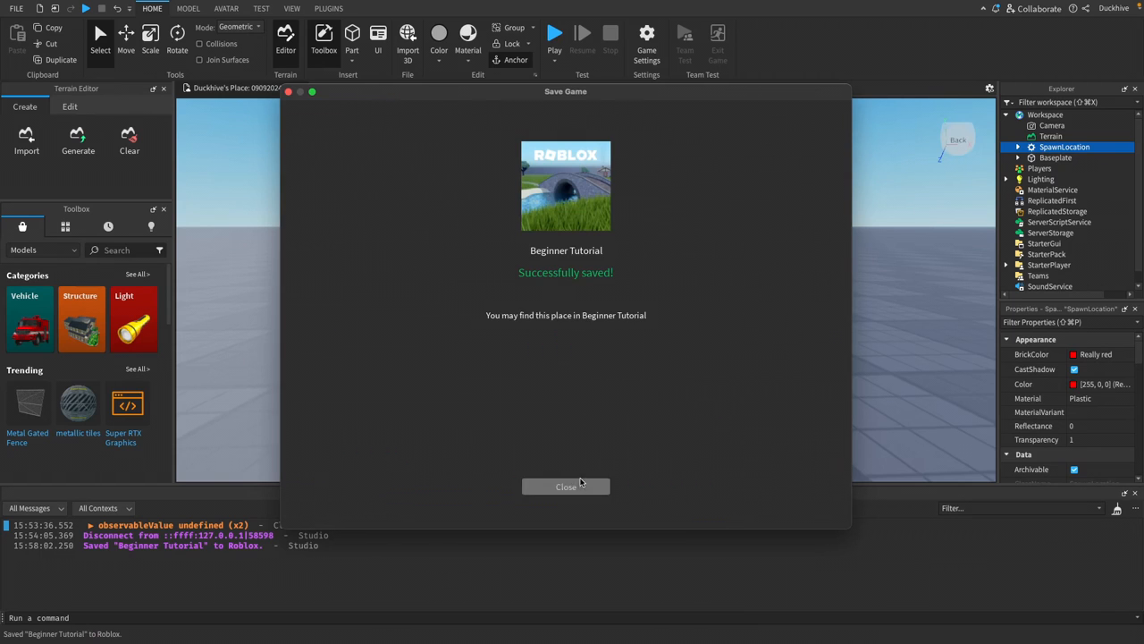
# Step: Dismiss the save confirmation and open the Beginner Tutorial tile from My Games
pyautogui.click(565, 486)
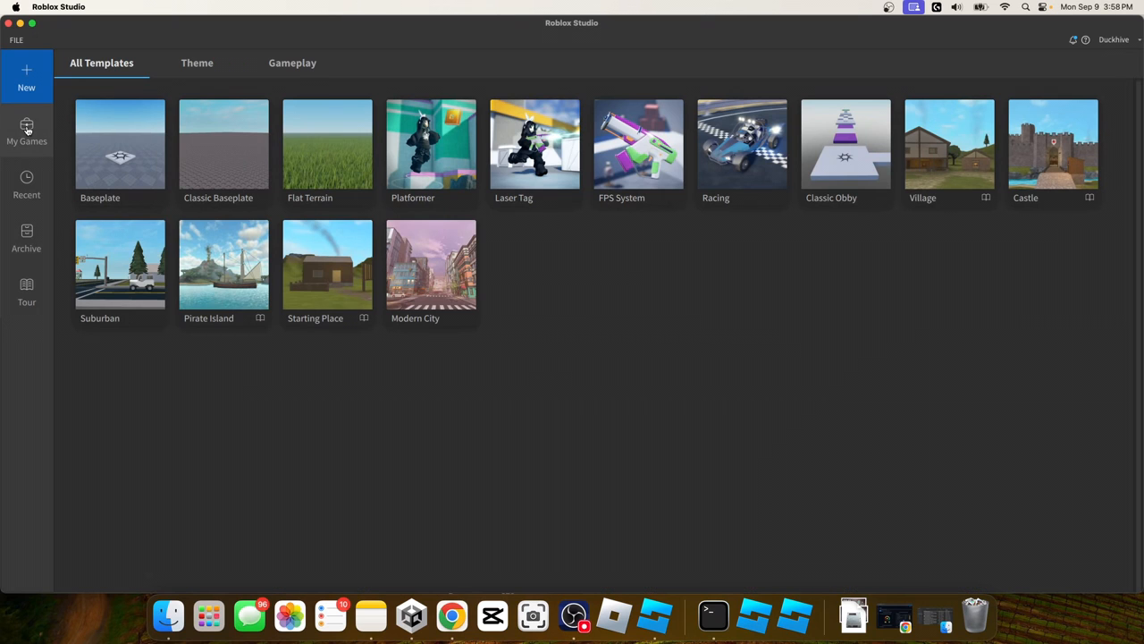
pyautogui.click(27, 128)
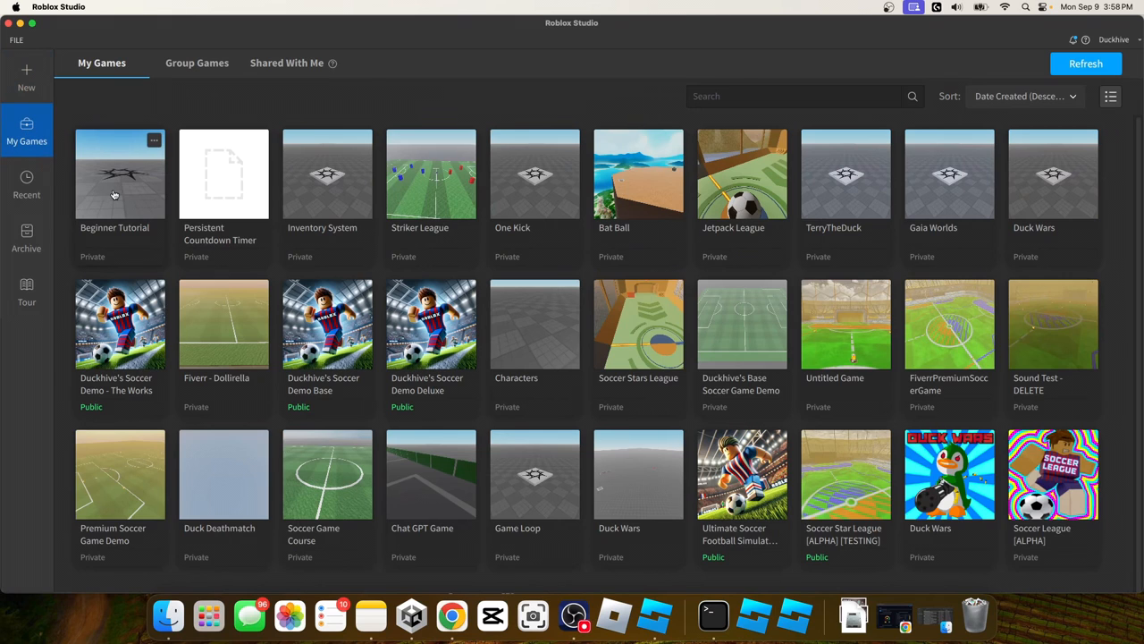
pyautogui.moveTo(113, 193)
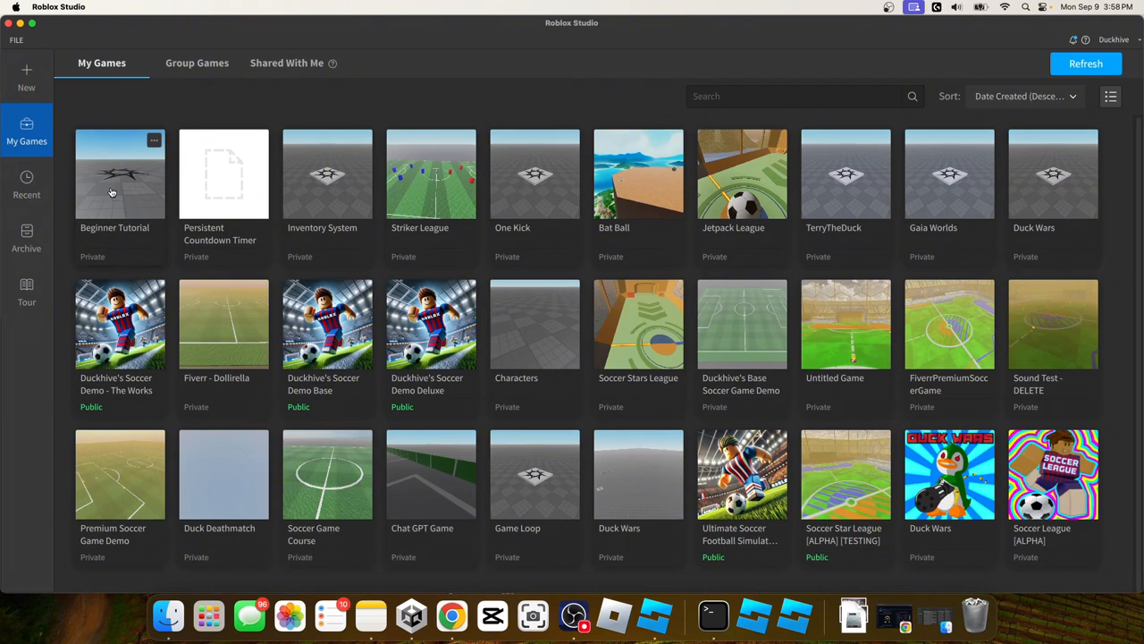
pyautogui.click(26, 185)
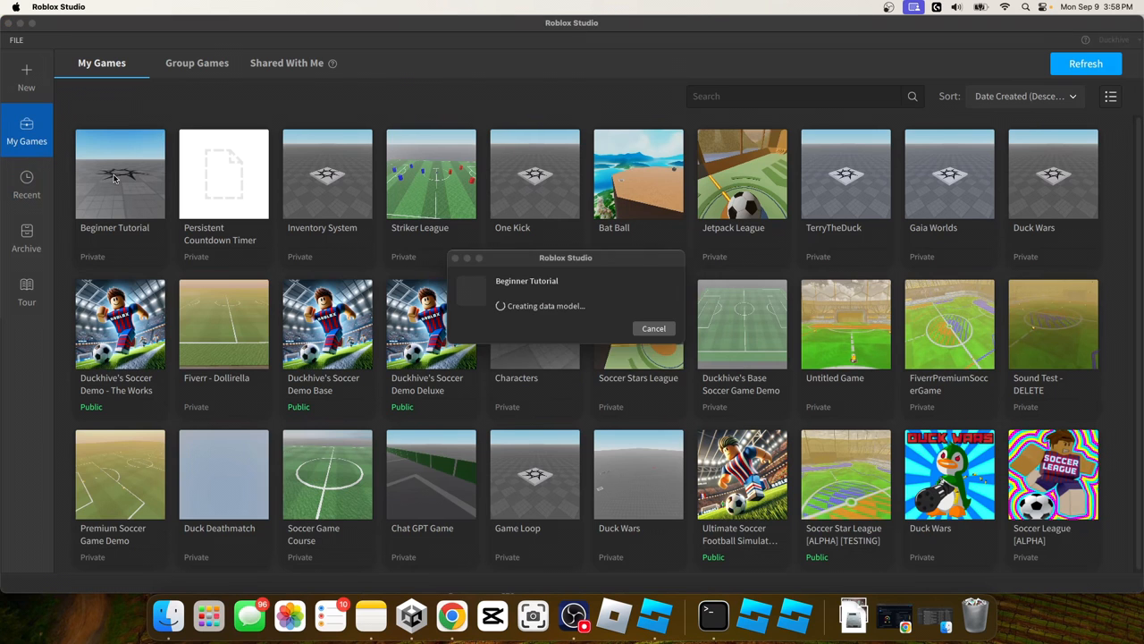
pyautogui.click(120, 174)
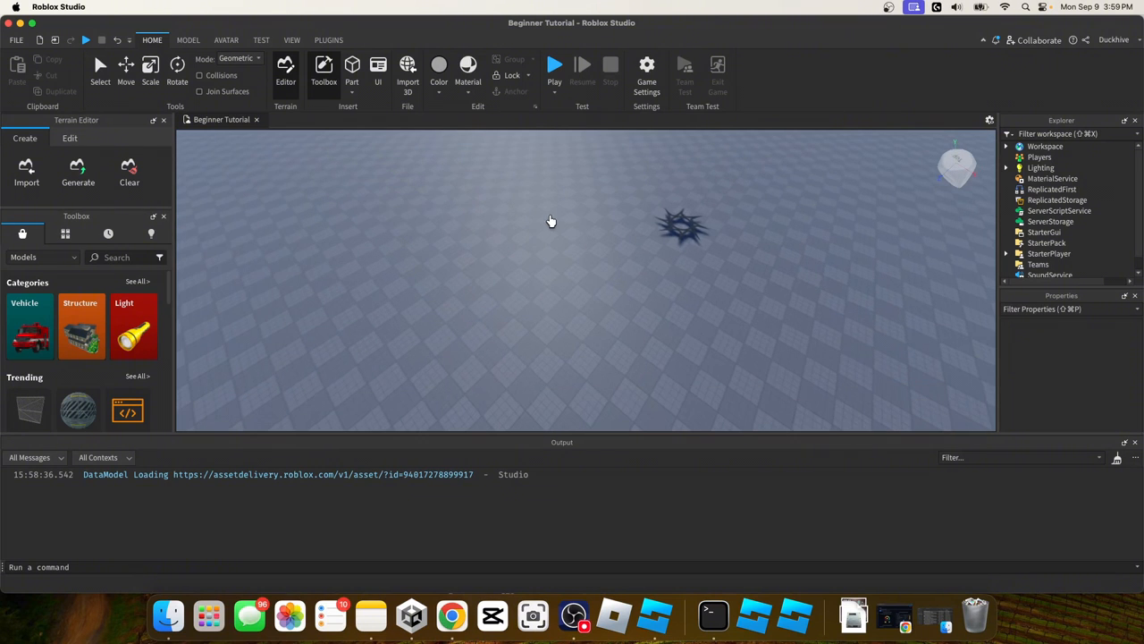
# Step: Remove the Baseplate from Workspace and the Atmosphere effect from Lighting
pyautogui.click(1006, 145)
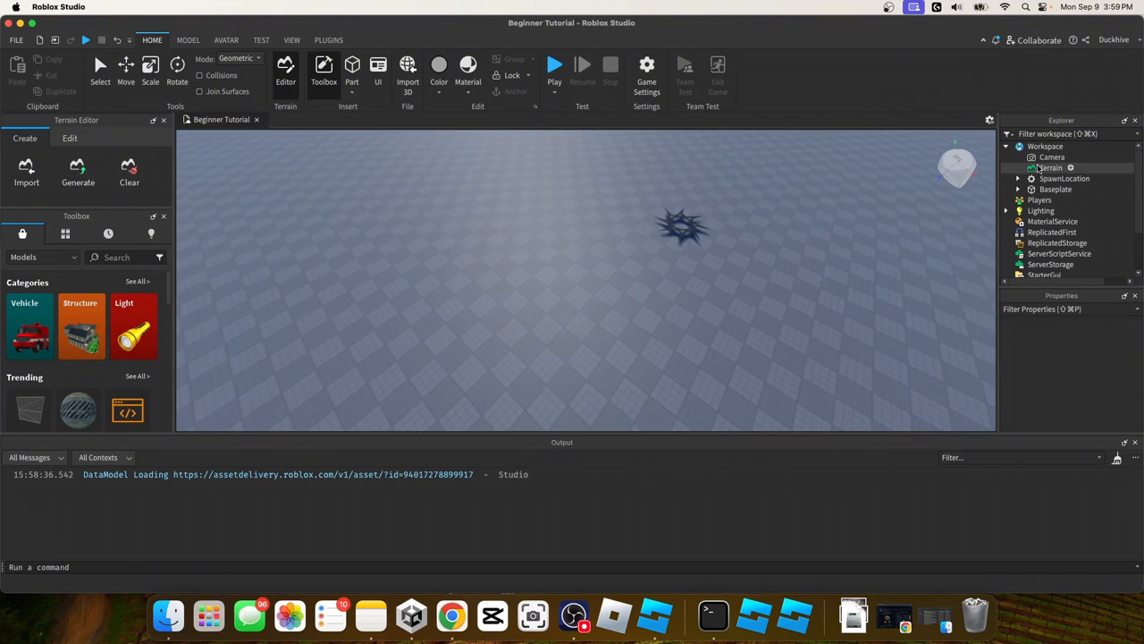
pyautogui.rightClick(1050, 167)
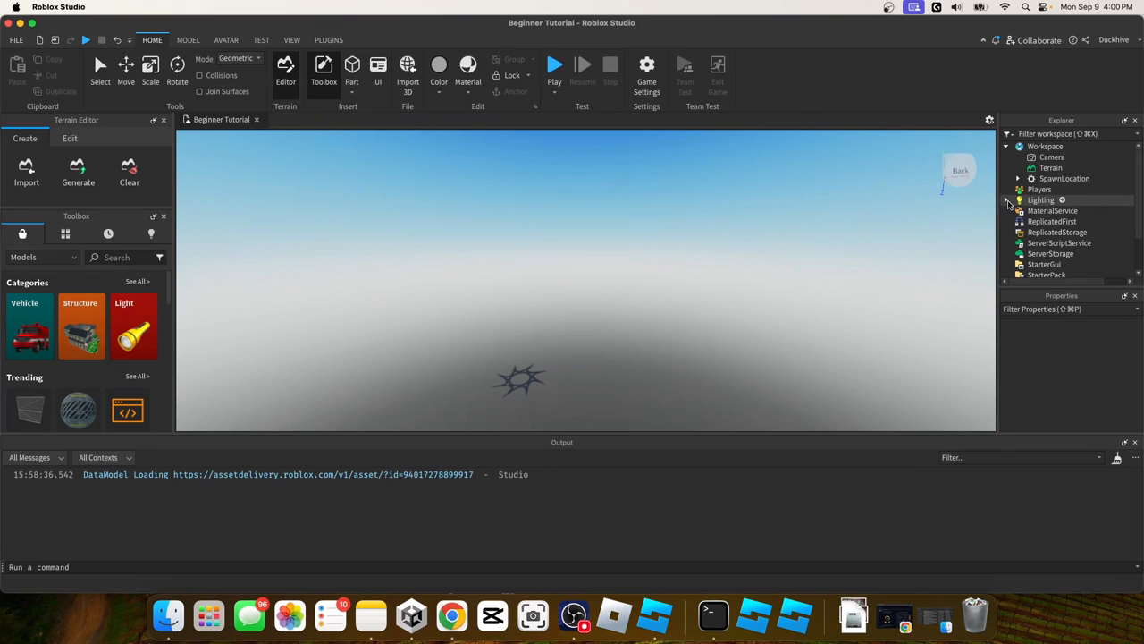
pyautogui.click(1019, 200)
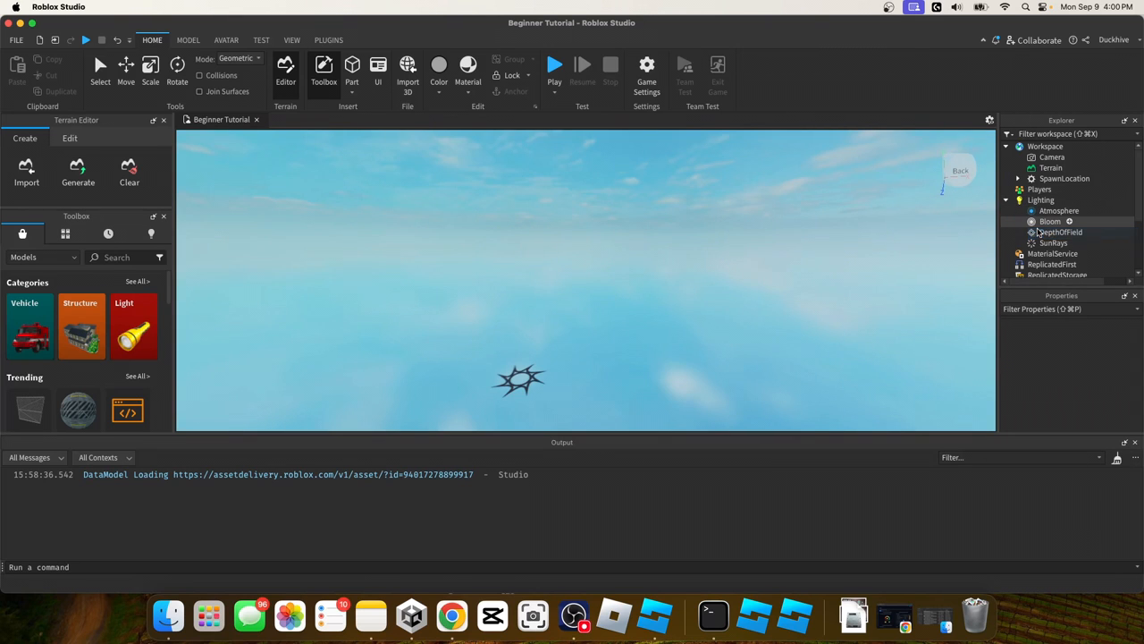
pyautogui.click(1042, 221)
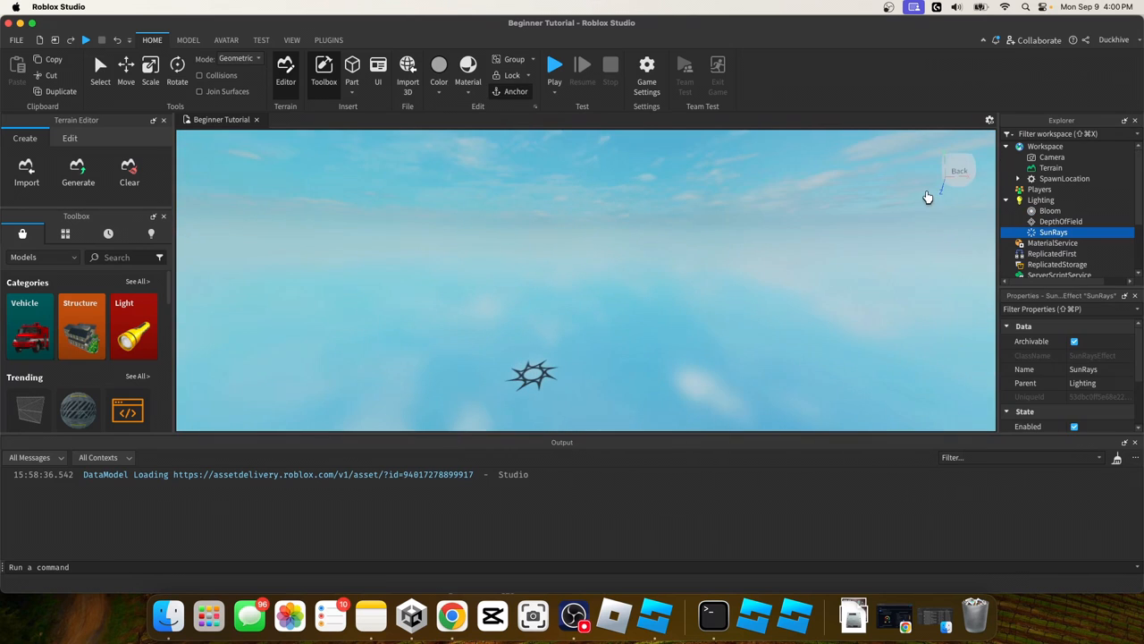
pyautogui.moveTo(967, 221)
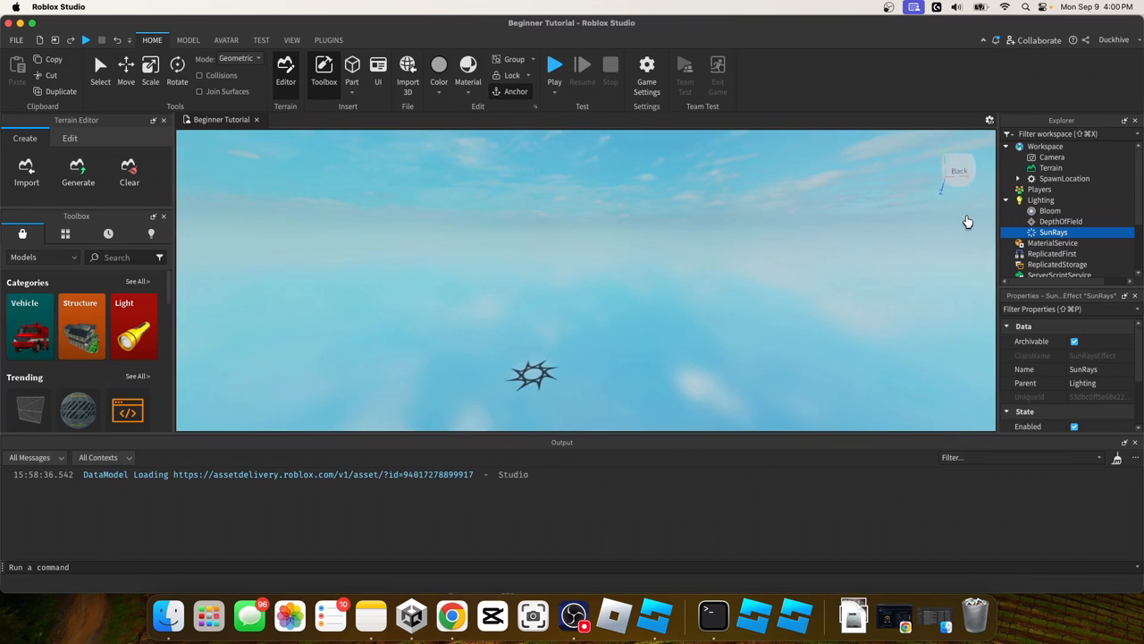
pyautogui.moveTo(972, 224)
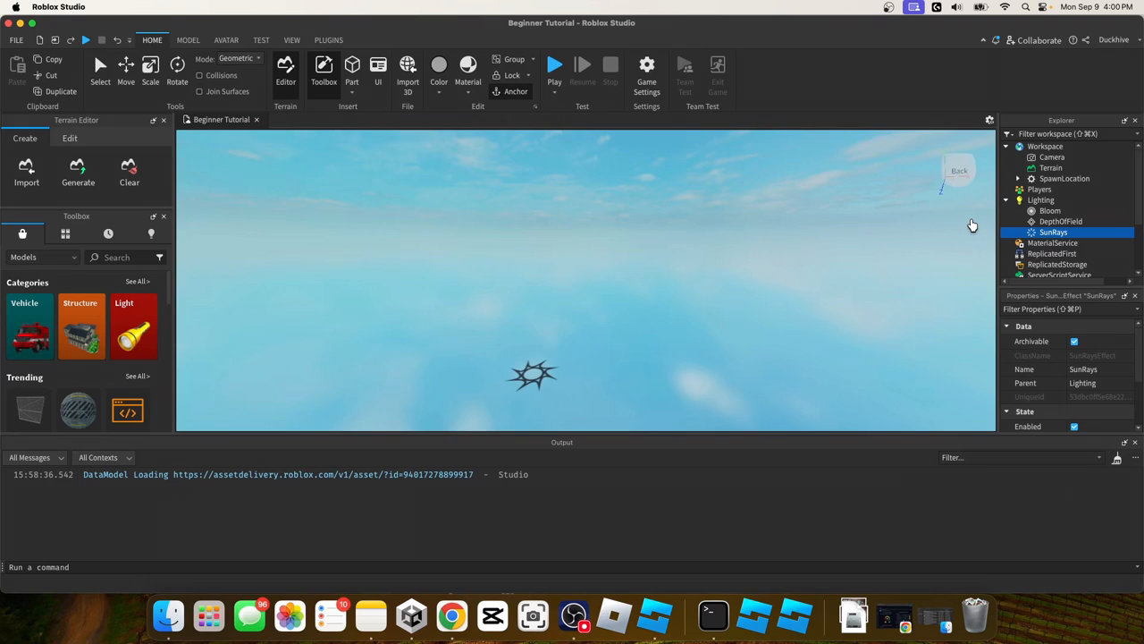
pyautogui.moveTo(972, 221)
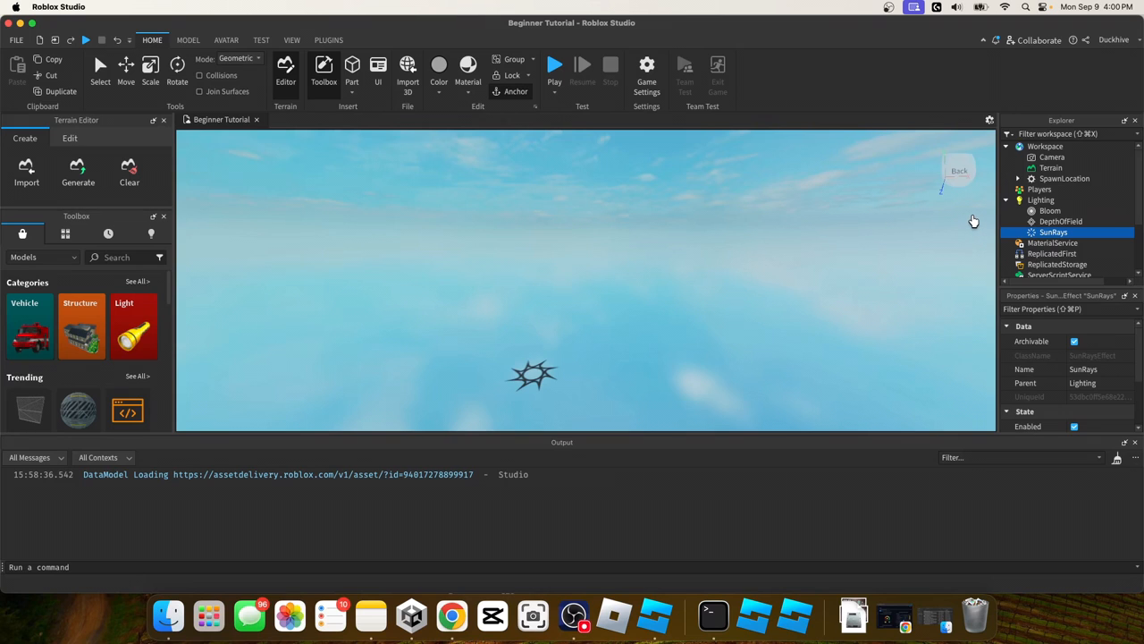
pyautogui.moveTo(968, 219)
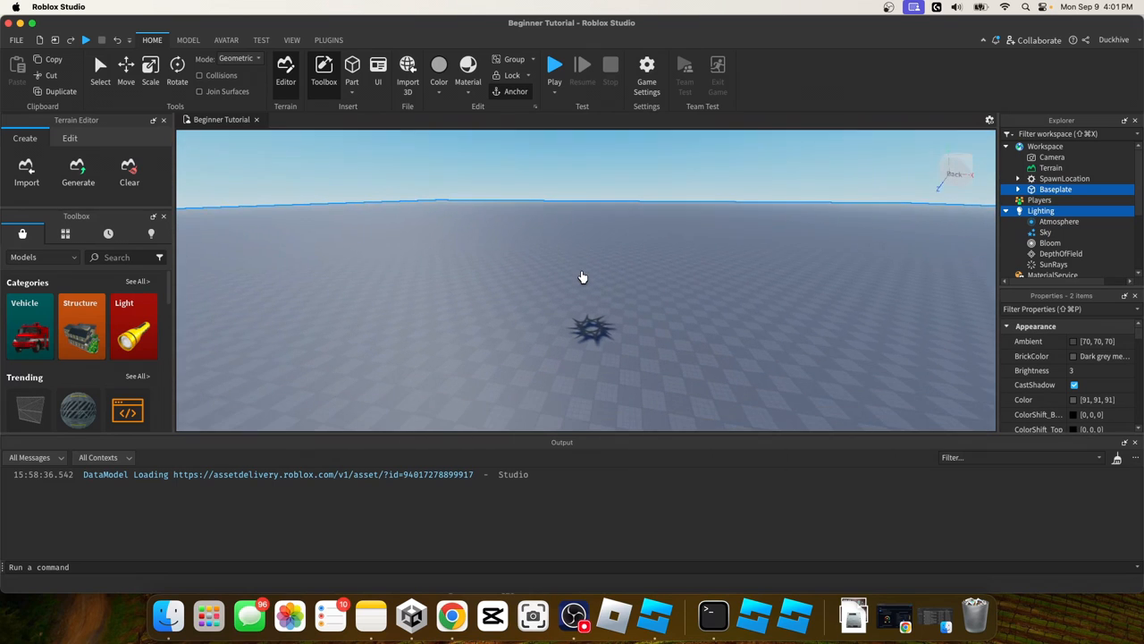
pyautogui.click(188, 39)
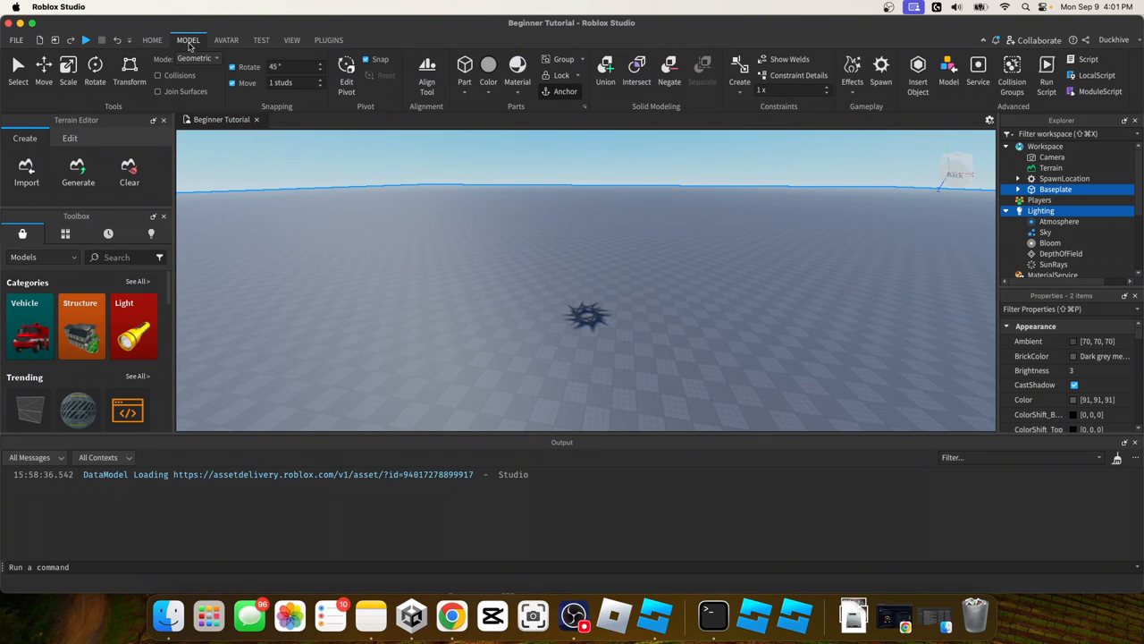
pyautogui.click(225, 39)
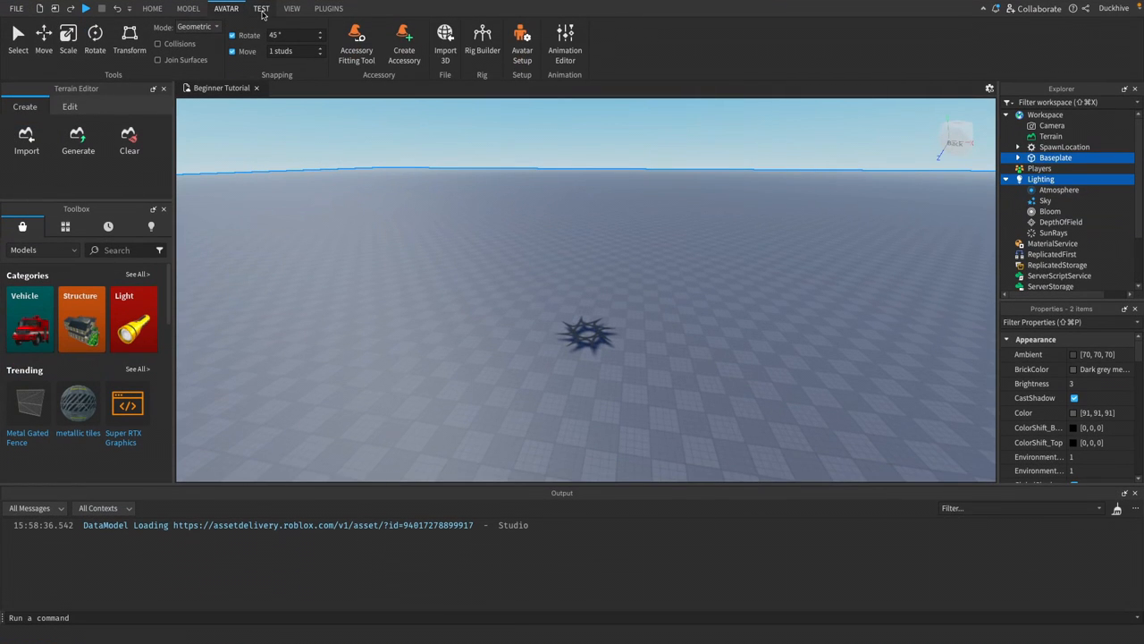
pyautogui.click(291, 8)
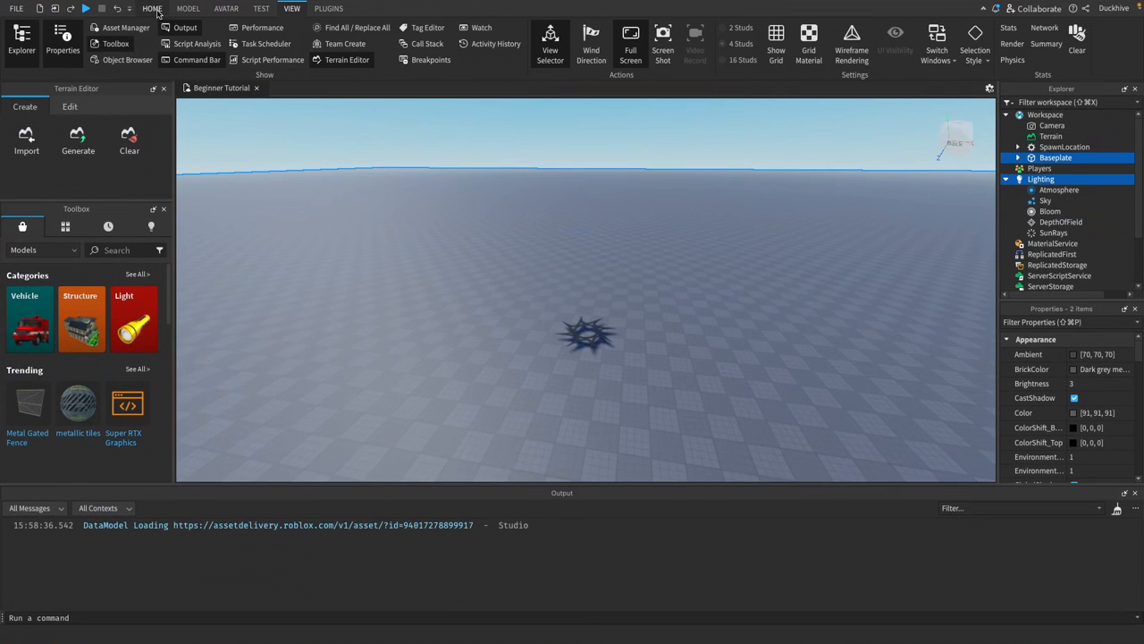
pyautogui.click(154, 8)
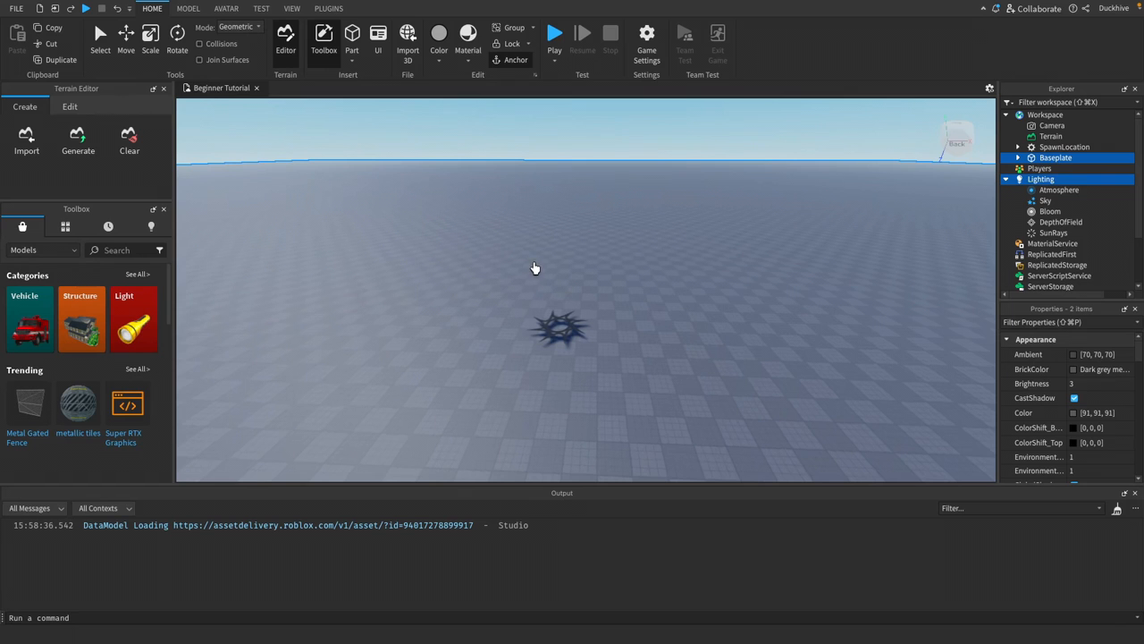
pyautogui.moveTo(559, 342)
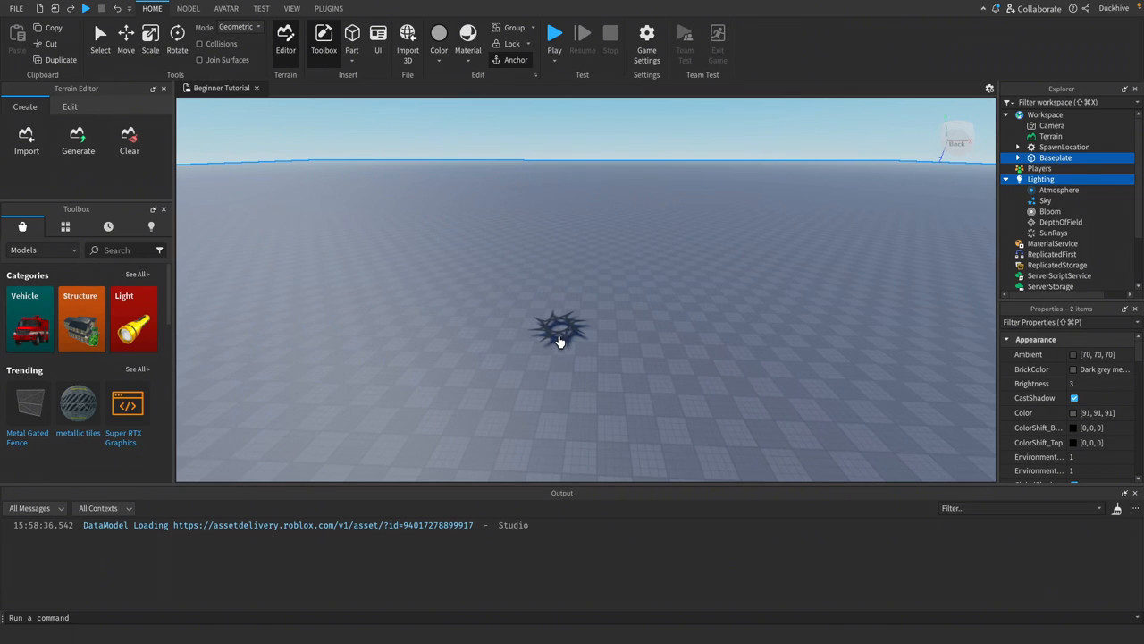
pyautogui.click(1060, 147)
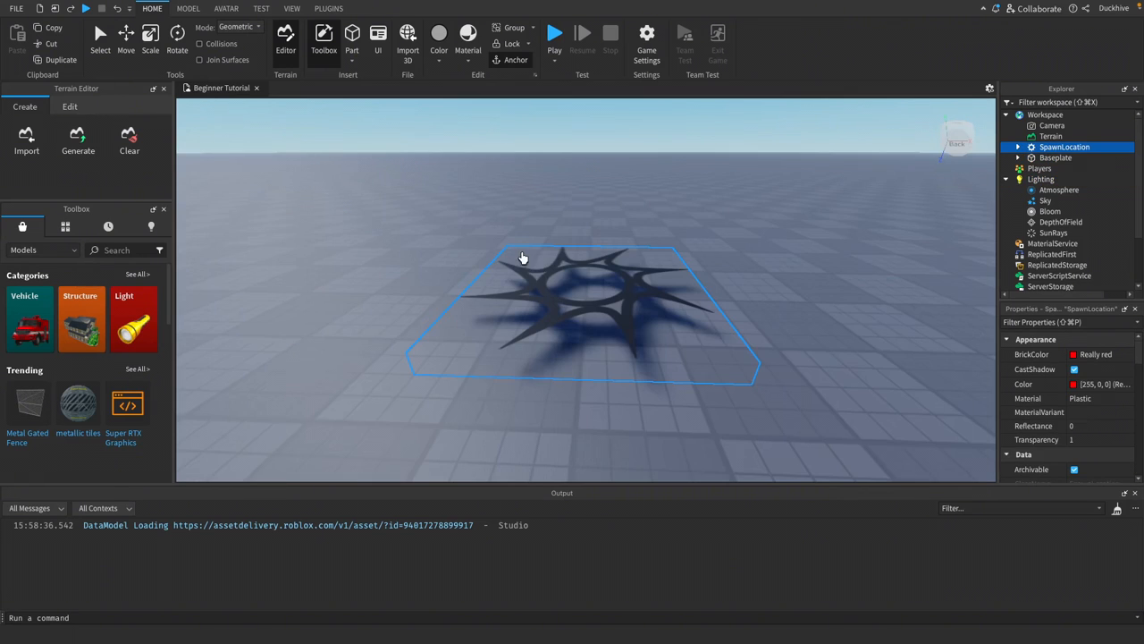
pyautogui.moveTo(523, 259); pyautogui.dragTo(578, 221)
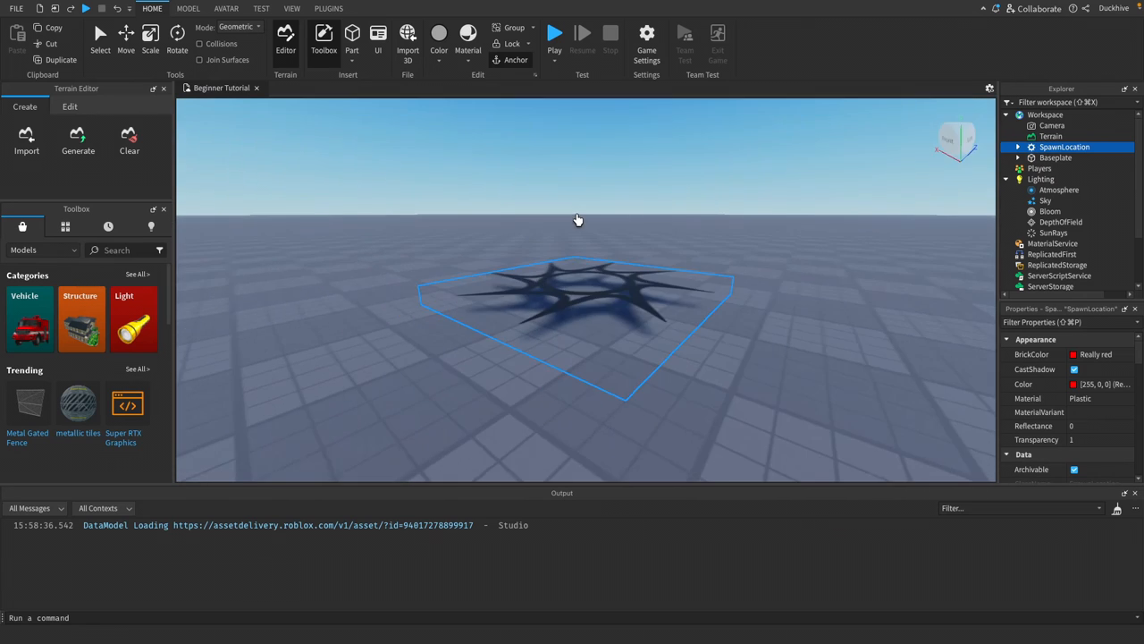